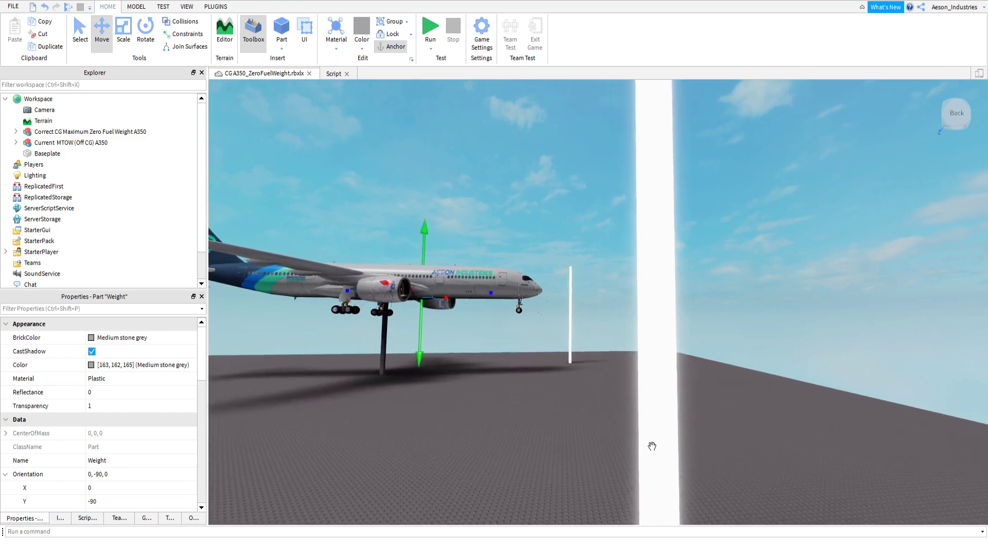
# Deselect the Weight part and start a test run to watch the A350 stay level.
pyautogui.moveTo(652, 446); pyautogui.dragTo(673, 431)
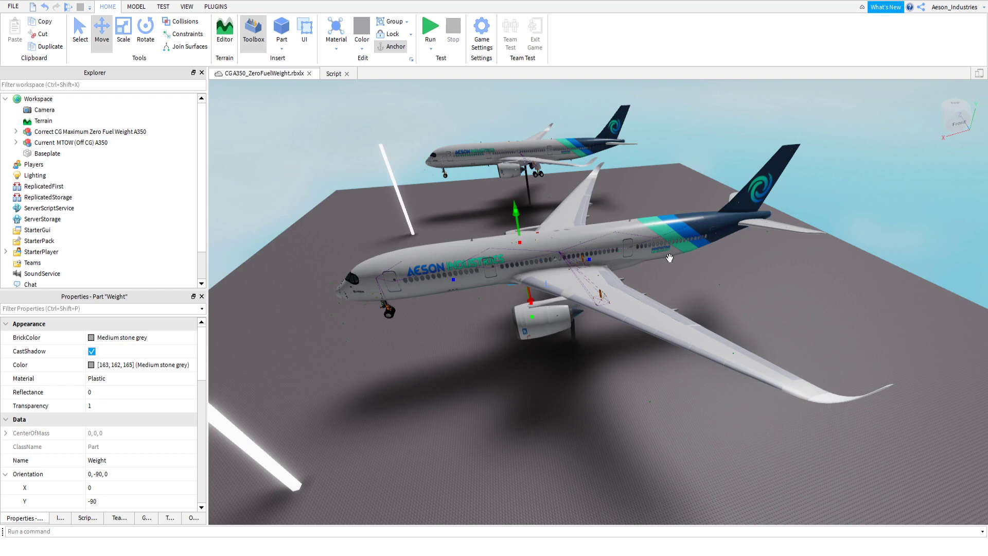
pyautogui.moveTo(647, 273)
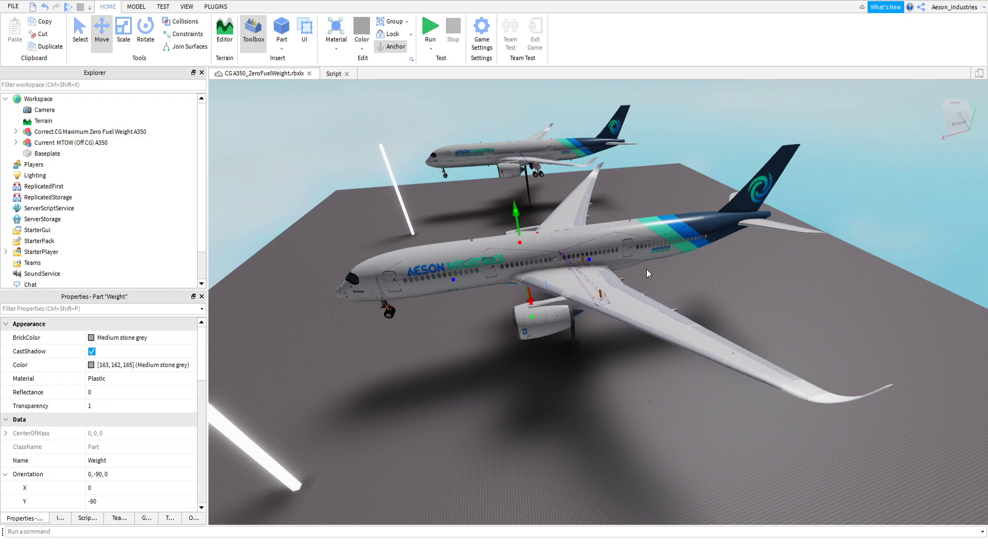
pyautogui.moveTo(756, 325)
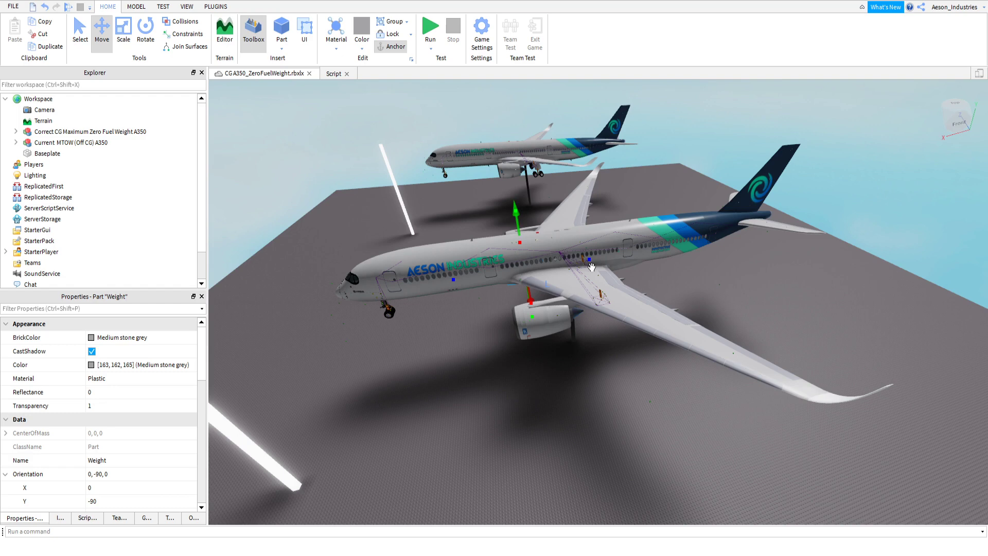
pyautogui.click(530, 435)
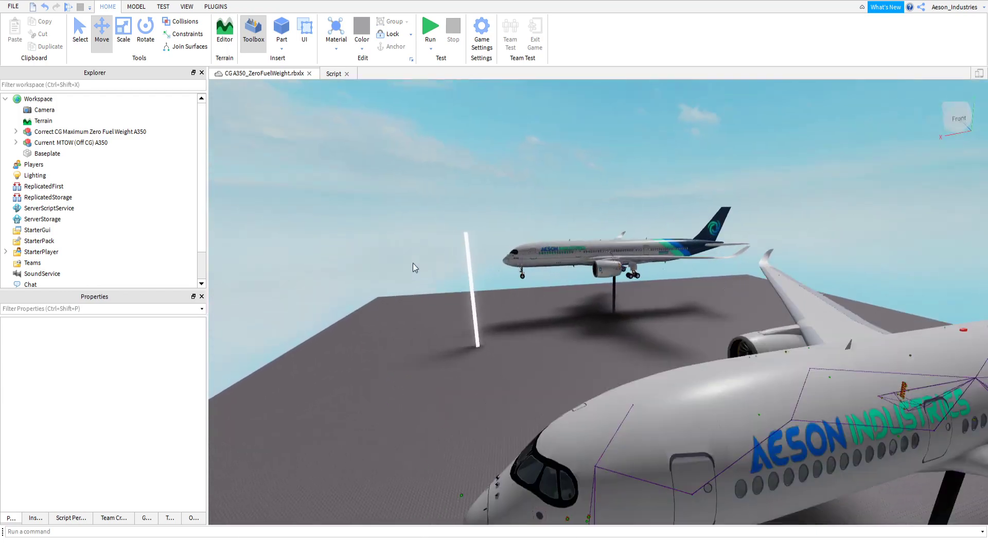
pyautogui.click(431, 28)
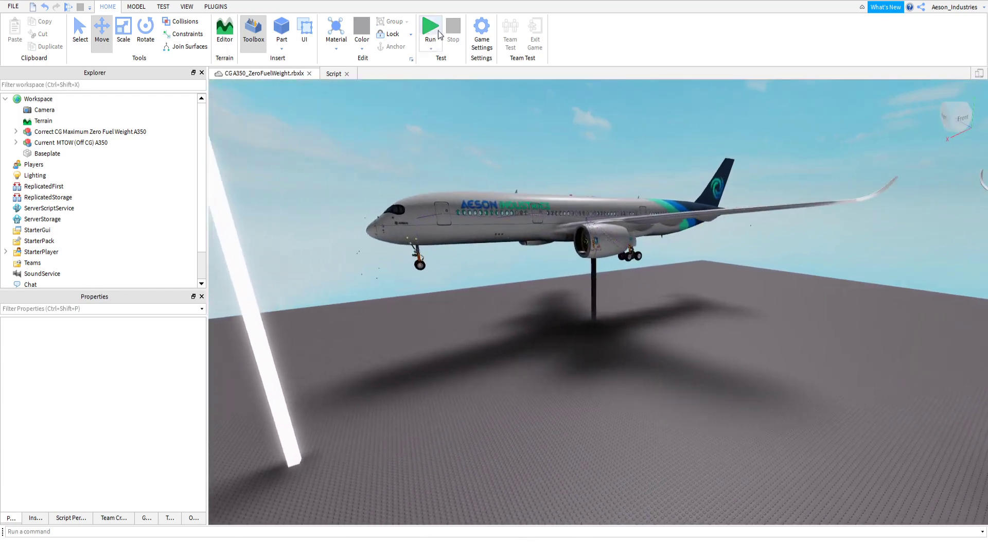
pyautogui.click(430, 27)
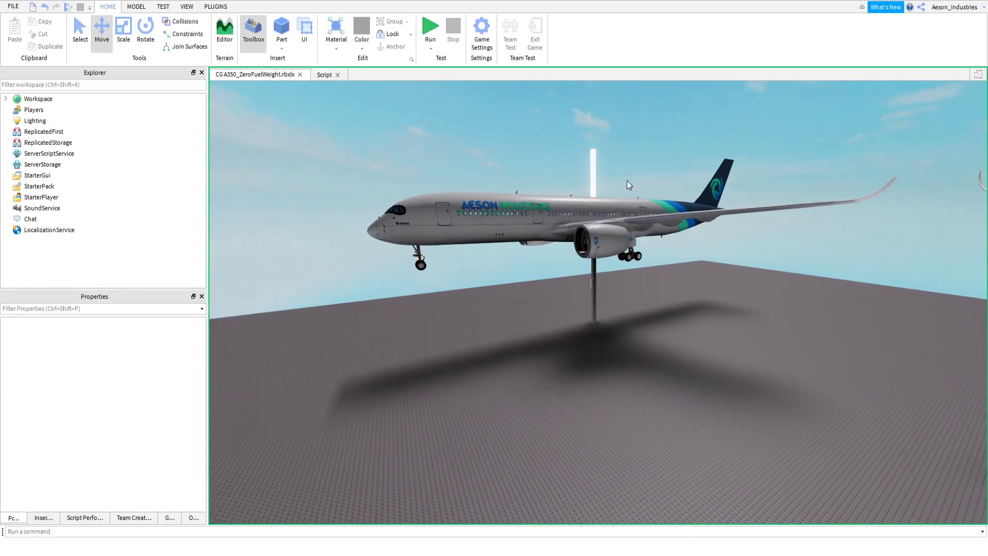
pyautogui.click(430, 29)
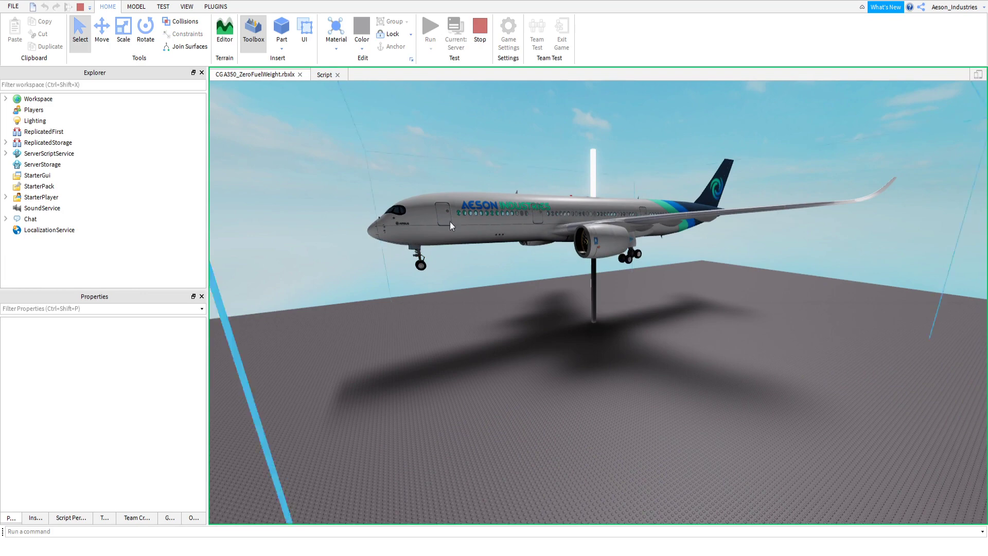
pyautogui.moveTo(527, 264)
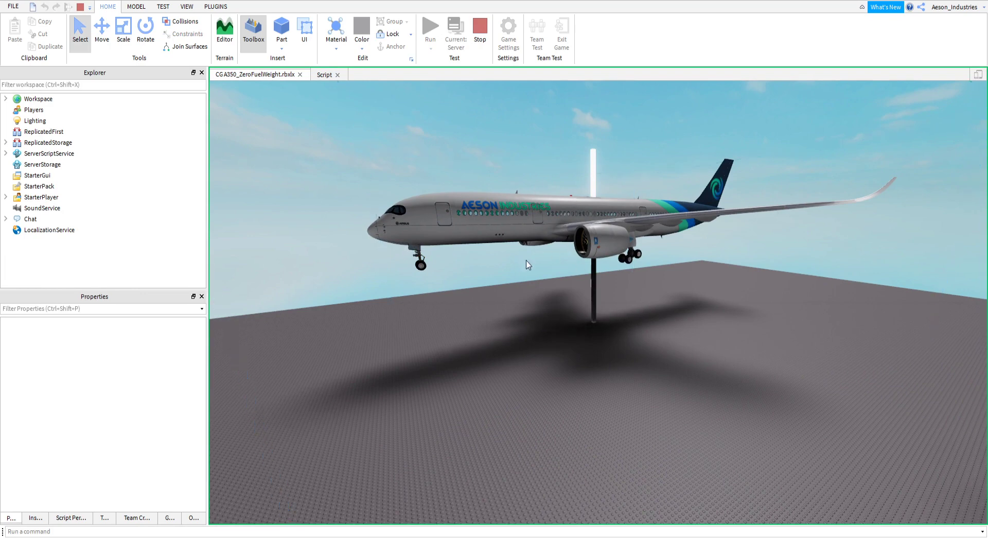
pyautogui.moveTo(530, 182)
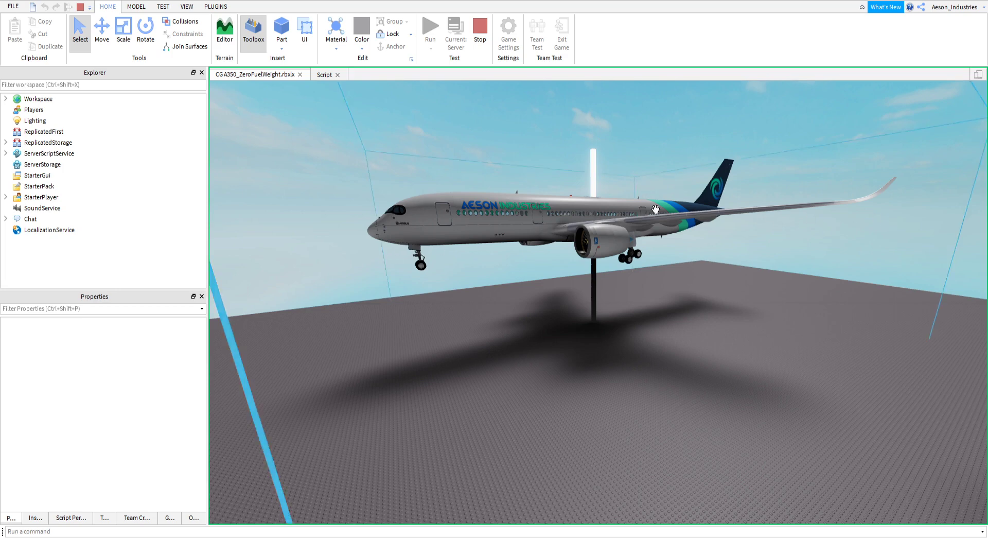
pyautogui.moveTo(560, 194)
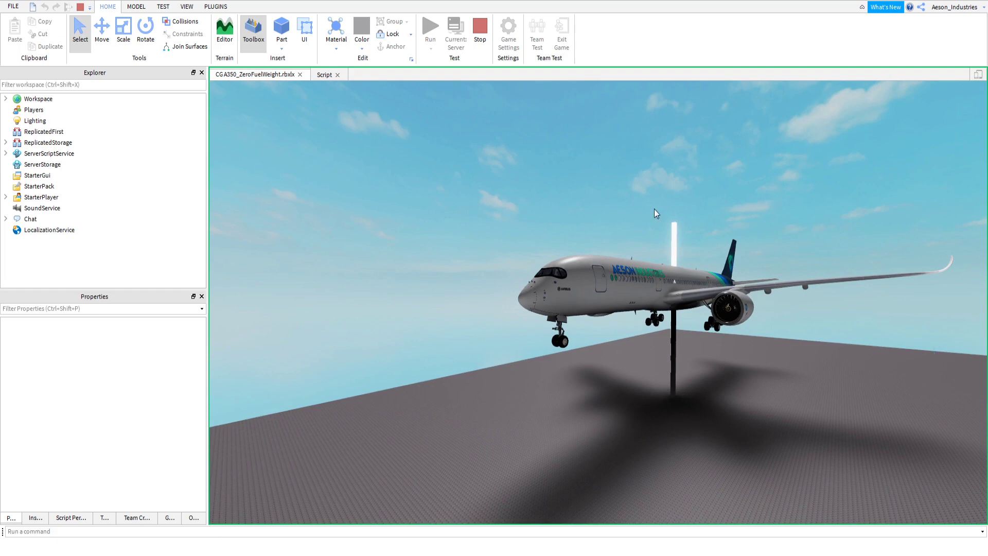
pyautogui.moveTo(540, 197)
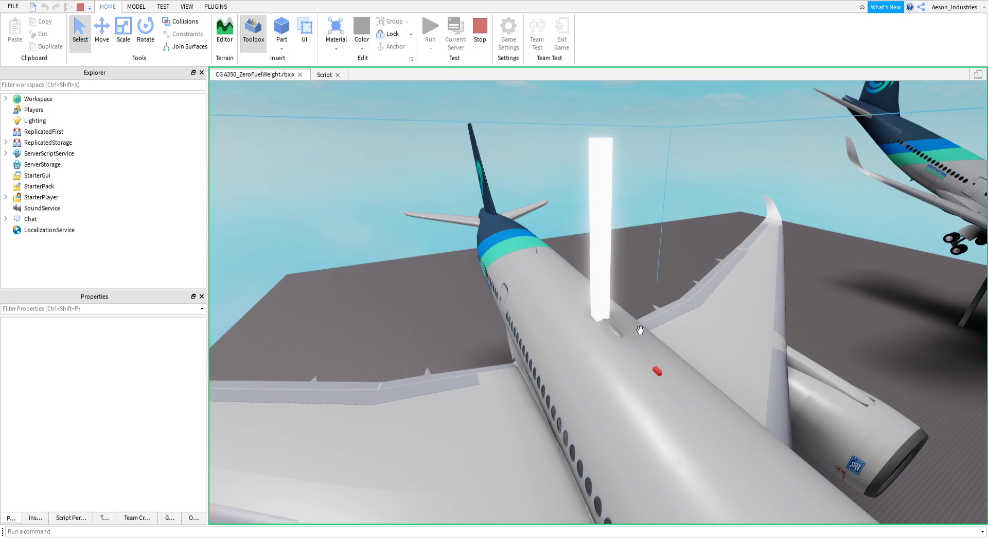
# Orbit along the A350's upper fuselage and beside the wing as it tips forward.
pyautogui.moveTo(640, 329); pyautogui.dragTo(527, 214)
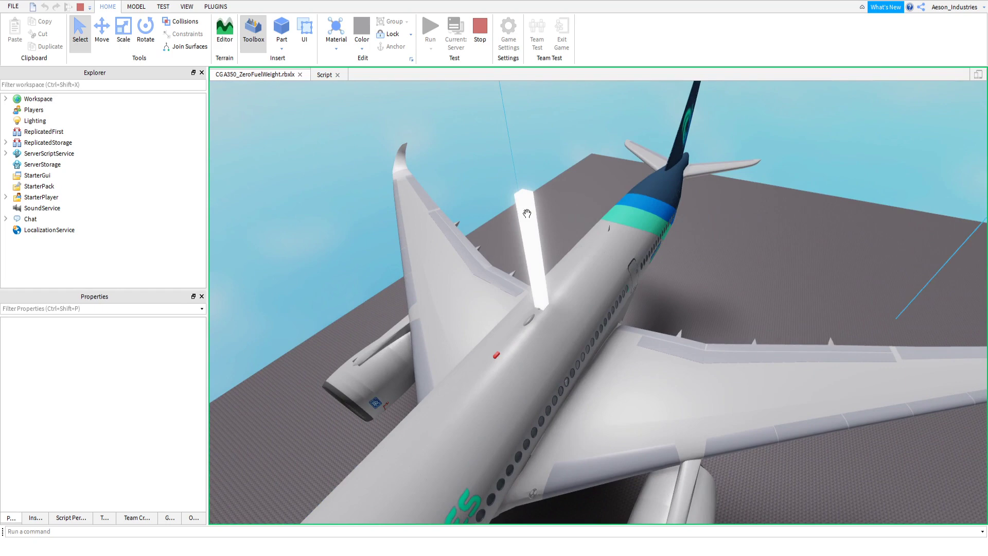
pyautogui.moveTo(536, 247)
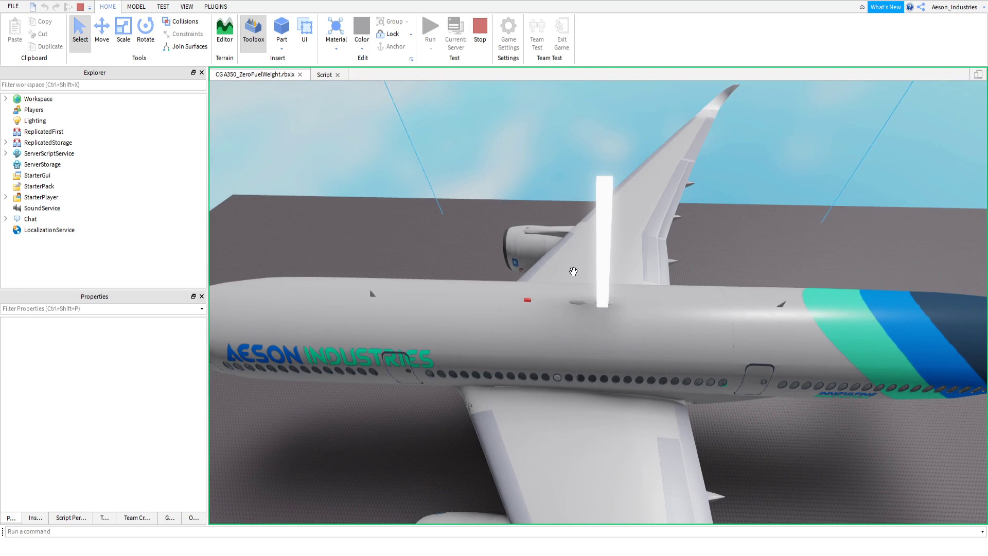
pyautogui.moveTo(572, 271); pyautogui.dragTo(522, 300)
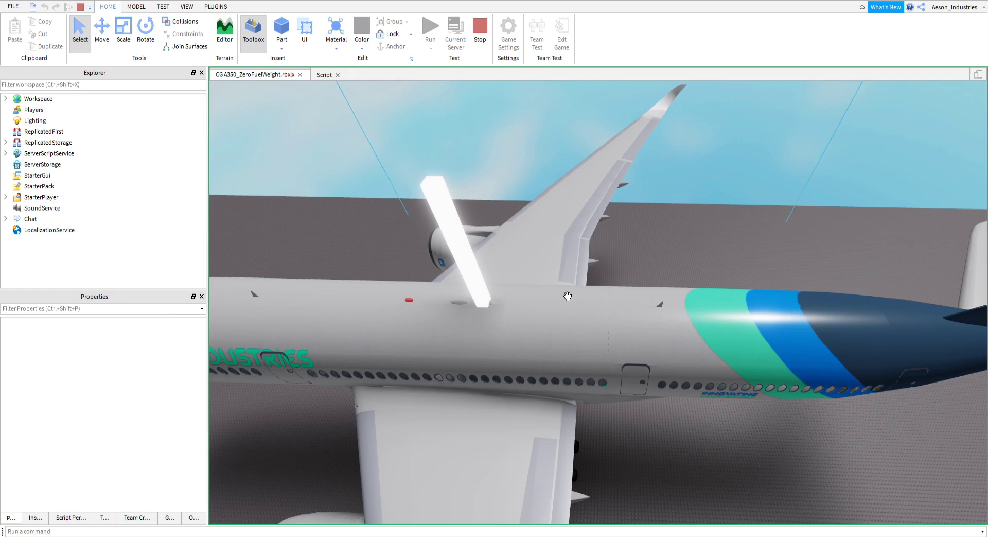
pyautogui.moveTo(397, 334)
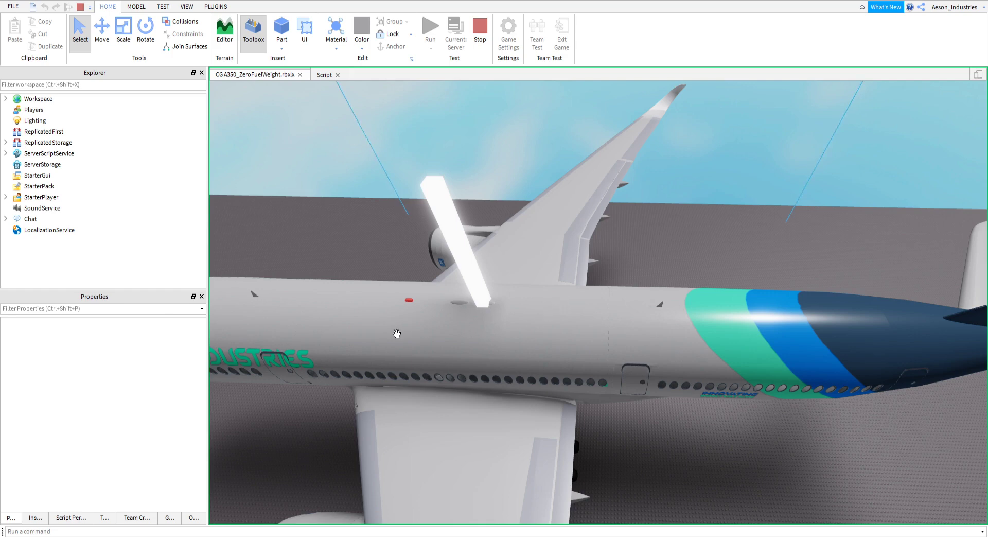
pyautogui.moveTo(406, 299)
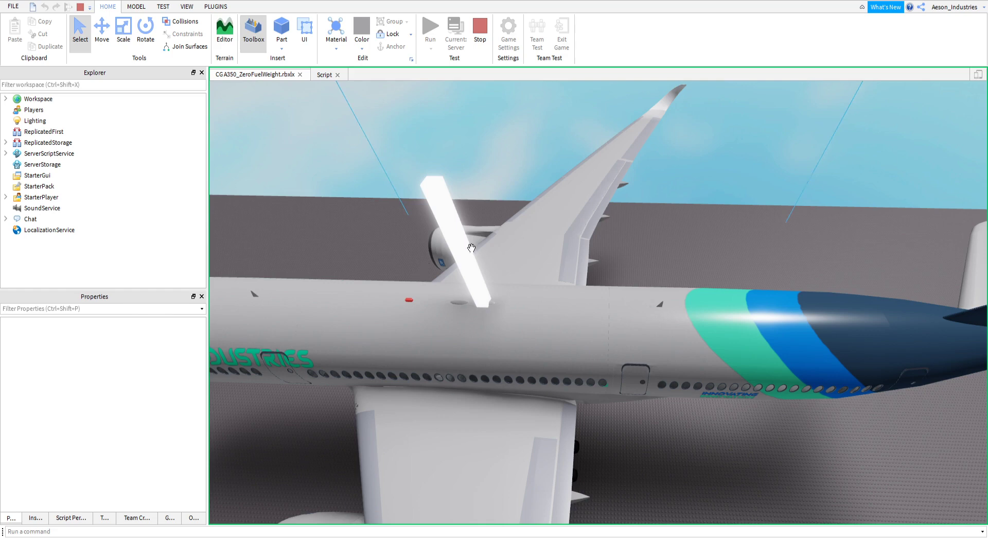
pyautogui.moveTo(441, 230)
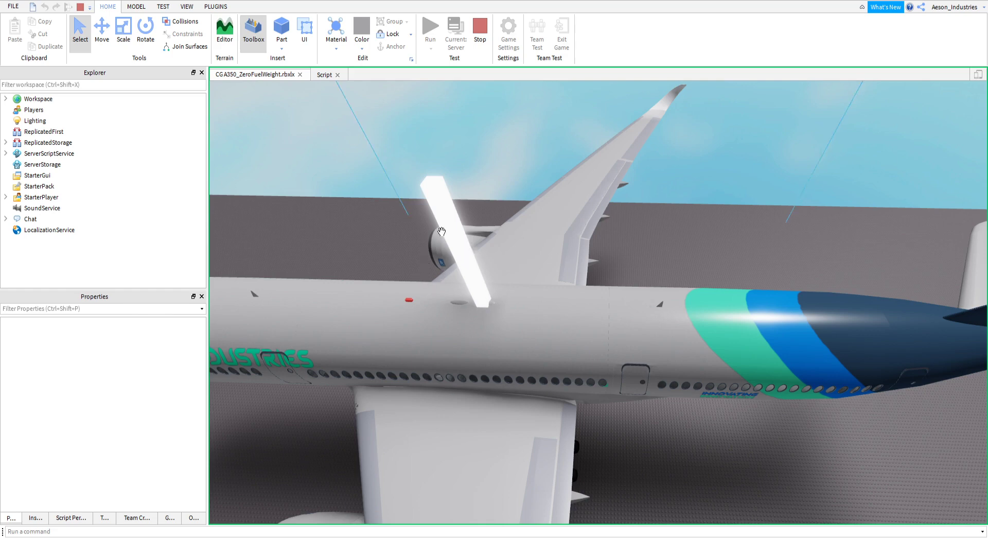
pyautogui.moveTo(503, 202)
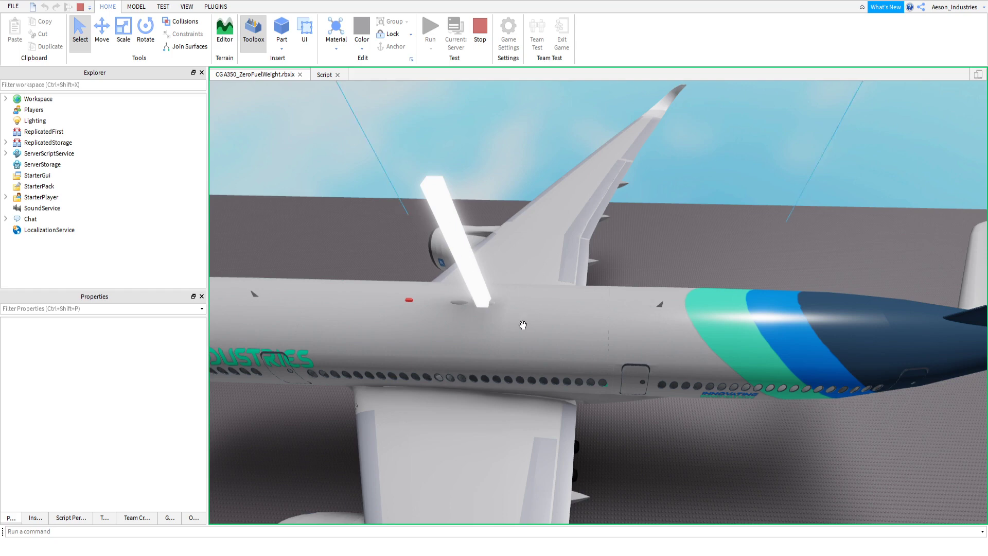
pyautogui.moveTo(319, 308)
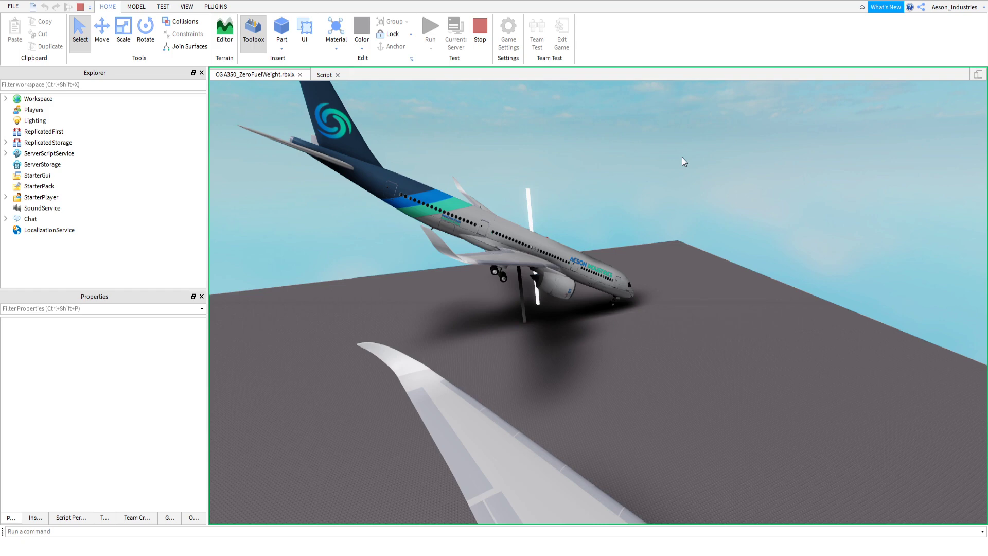
pyautogui.moveTo(612, 124)
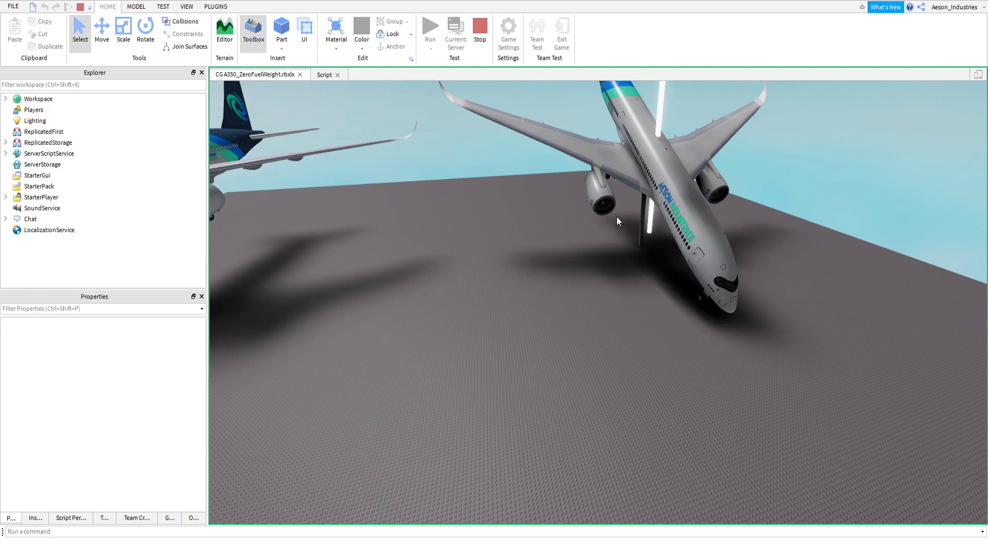
pyautogui.moveTo(690, 251)
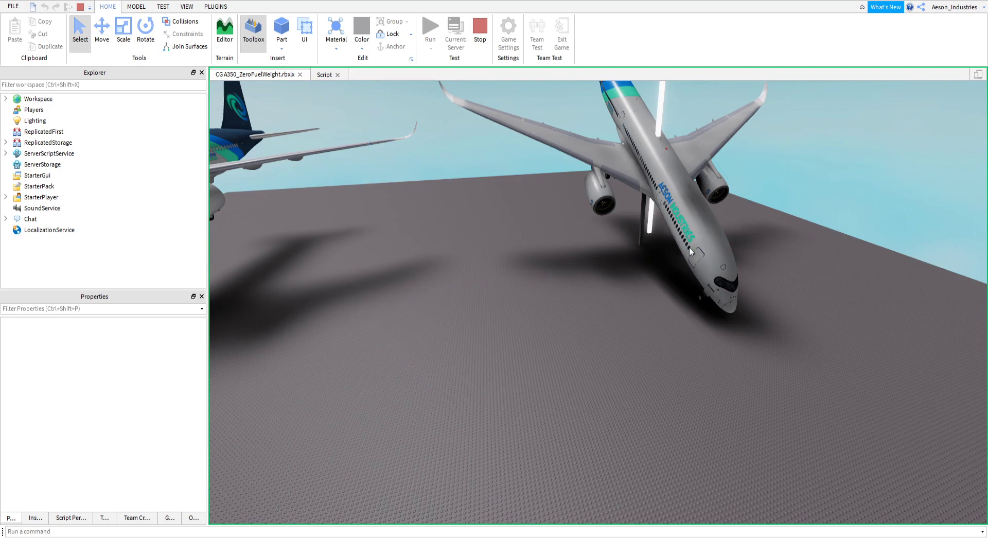
pyautogui.moveTo(654, 207)
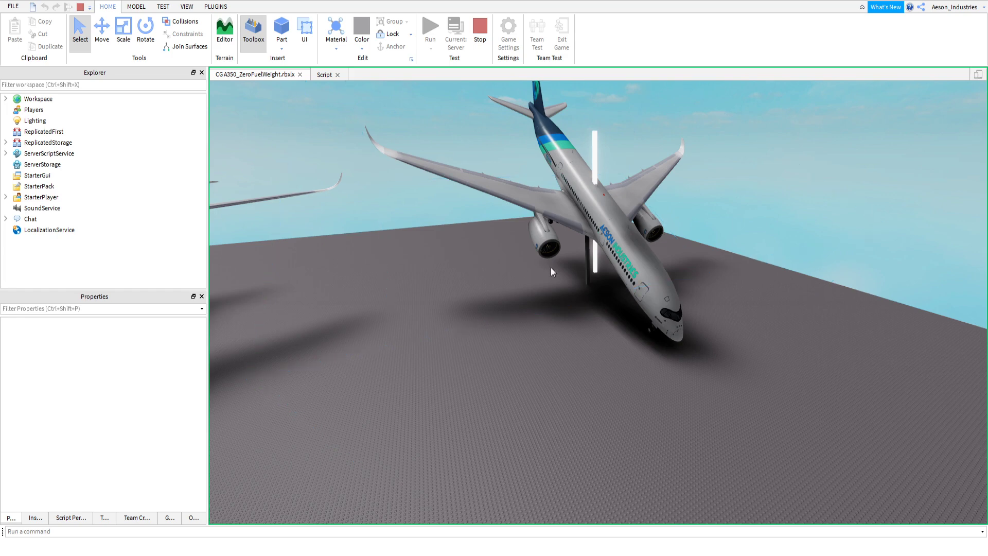
# Stop the running test to return to editing the balance models.
pyautogui.click(614, 235)
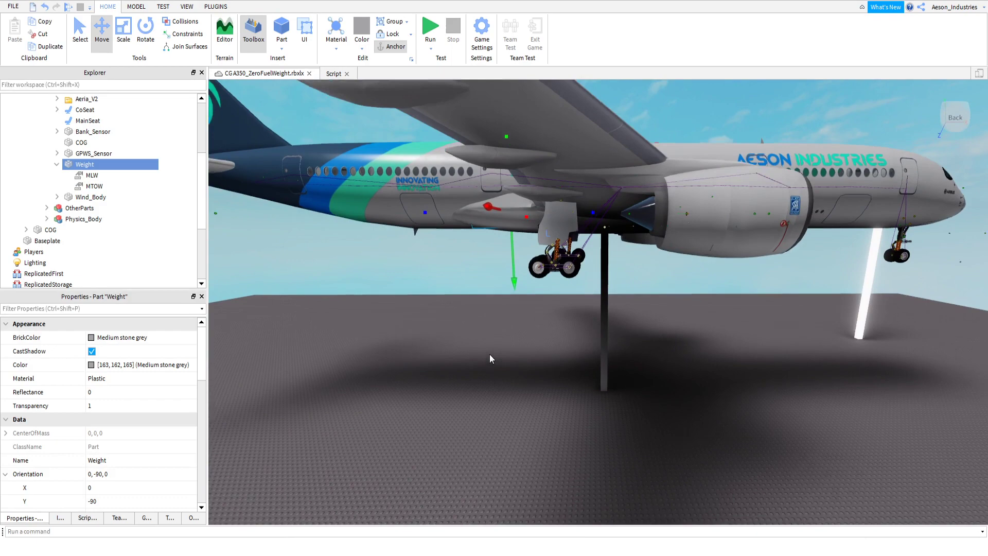
pyautogui.click(430, 26)
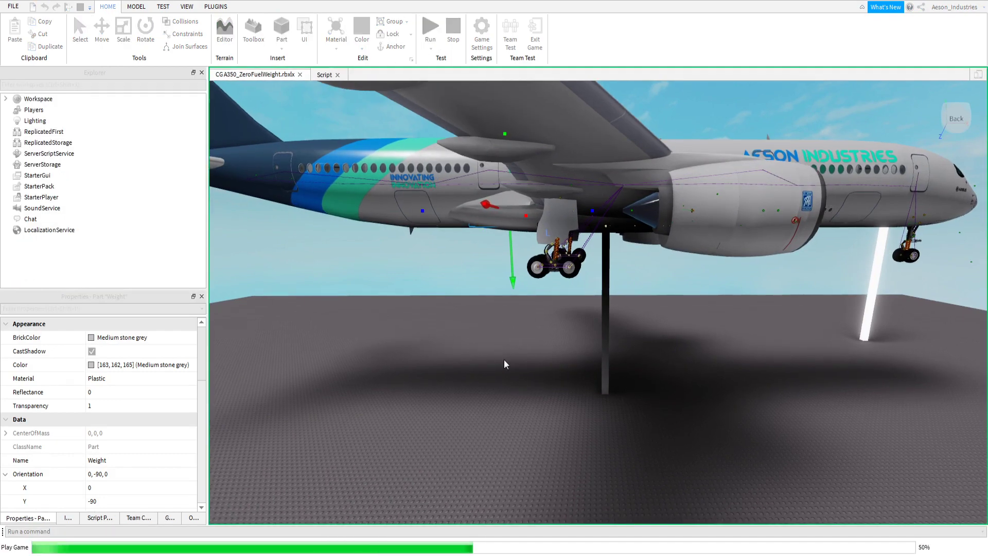
pyautogui.click(431, 30)
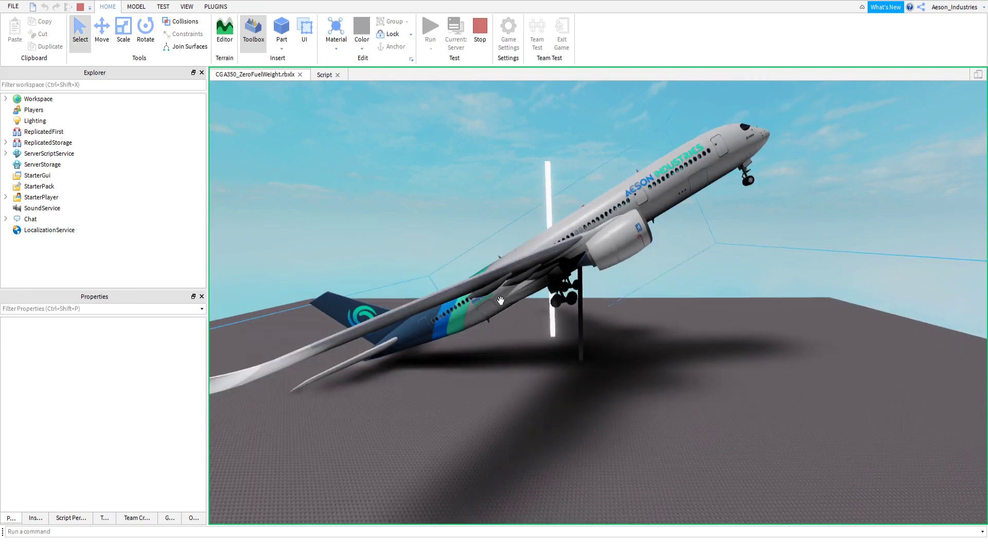
pyautogui.moveTo(494, 309)
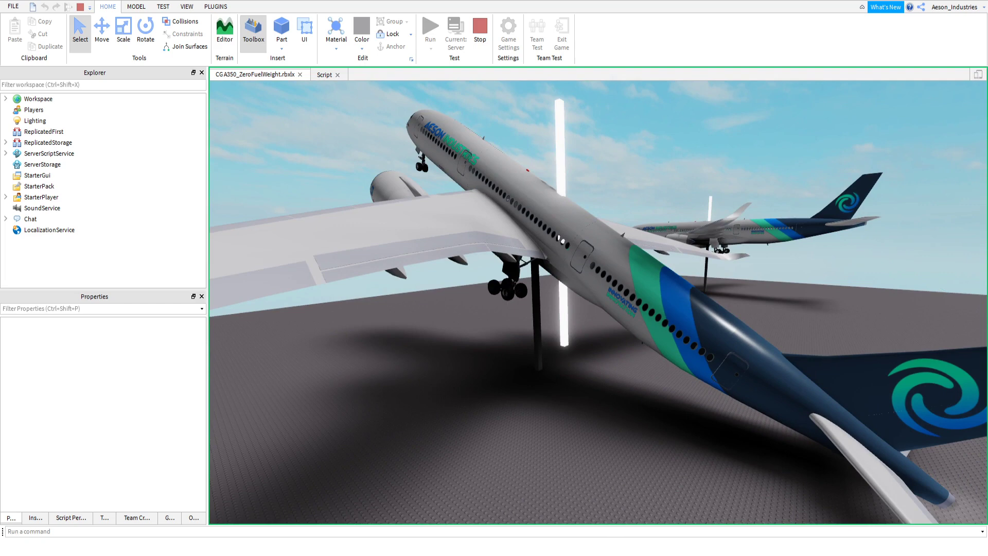
pyautogui.moveTo(500, 381)
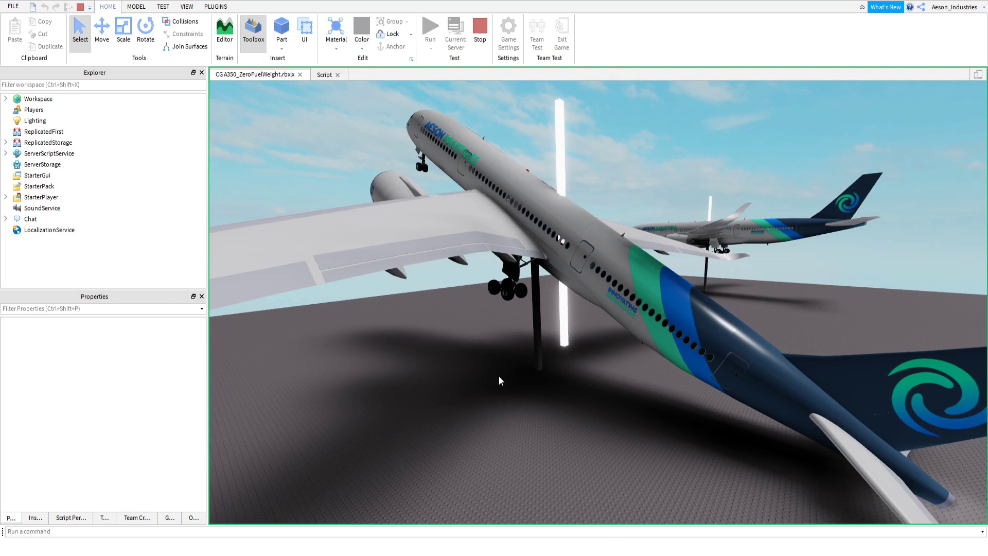
pyautogui.moveTo(503, 388)
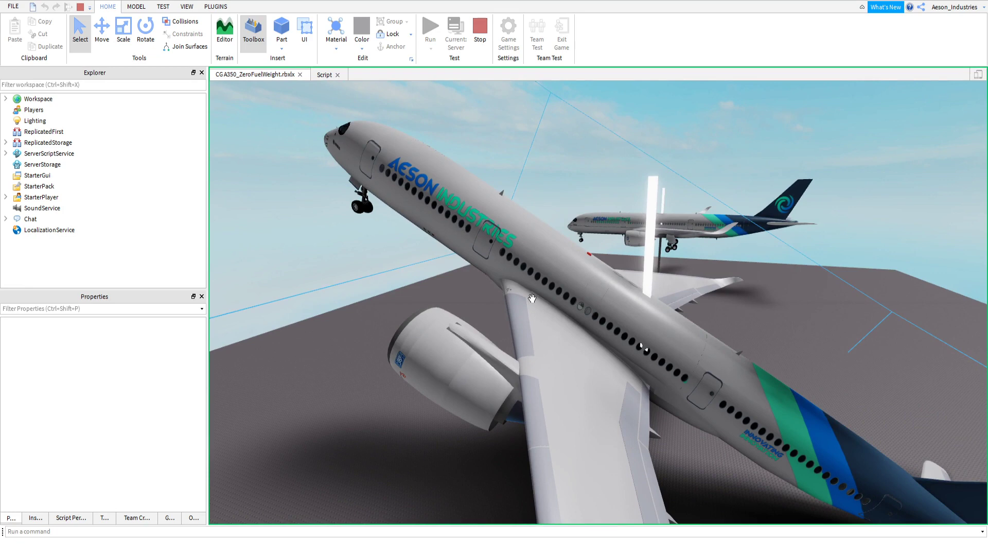
pyautogui.moveTo(609, 345)
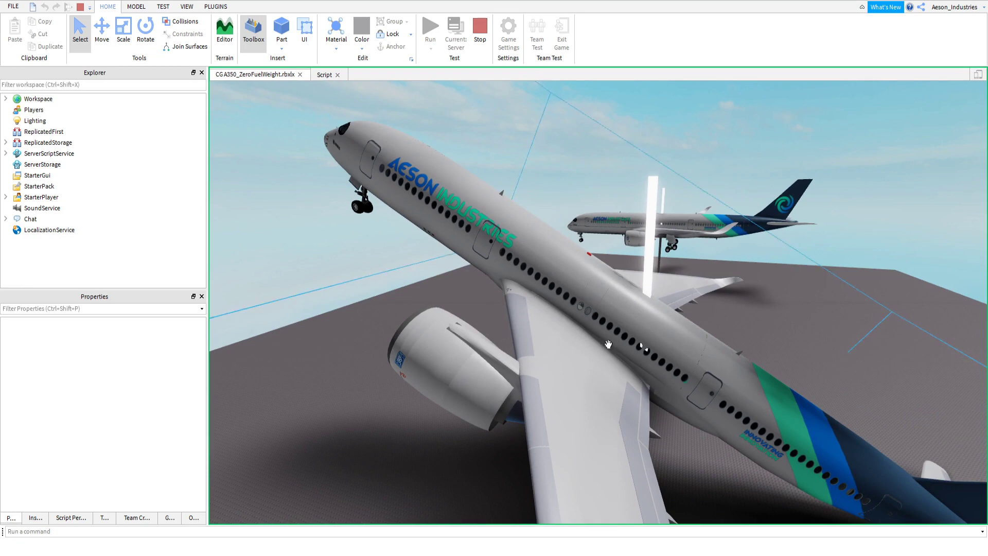
pyautogui.moveTo(321, 328)
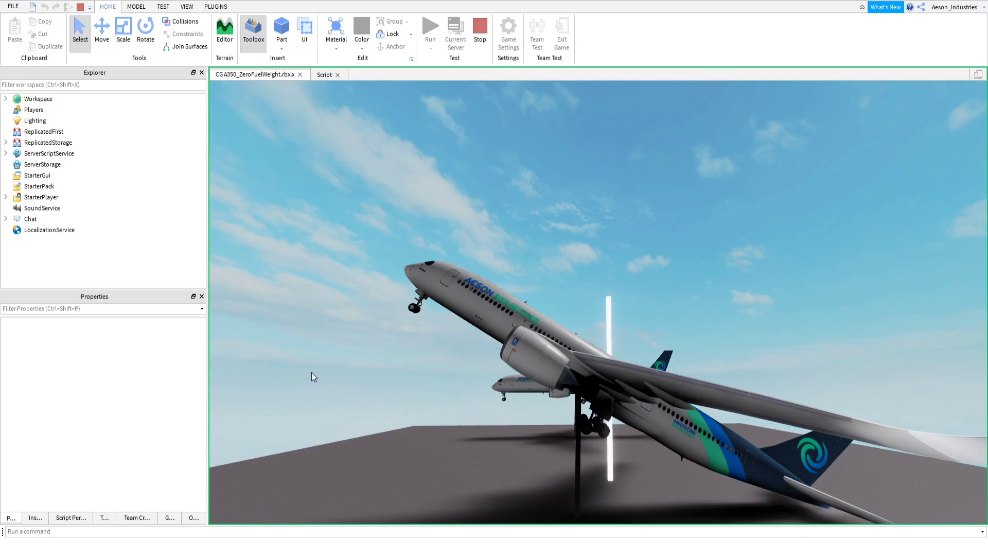
pyautogui.moveTo(382, 384)
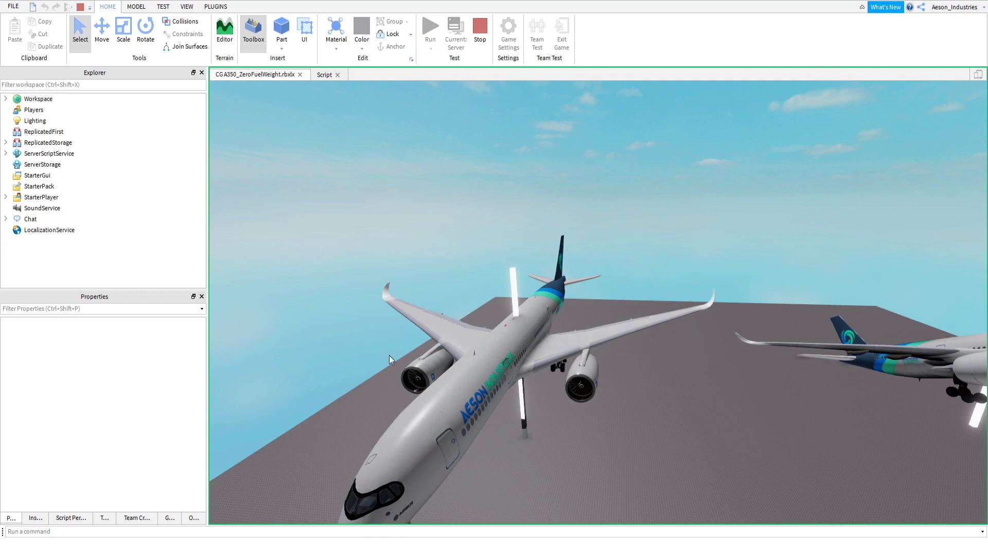
pyautogui.moveTo(682, 421)
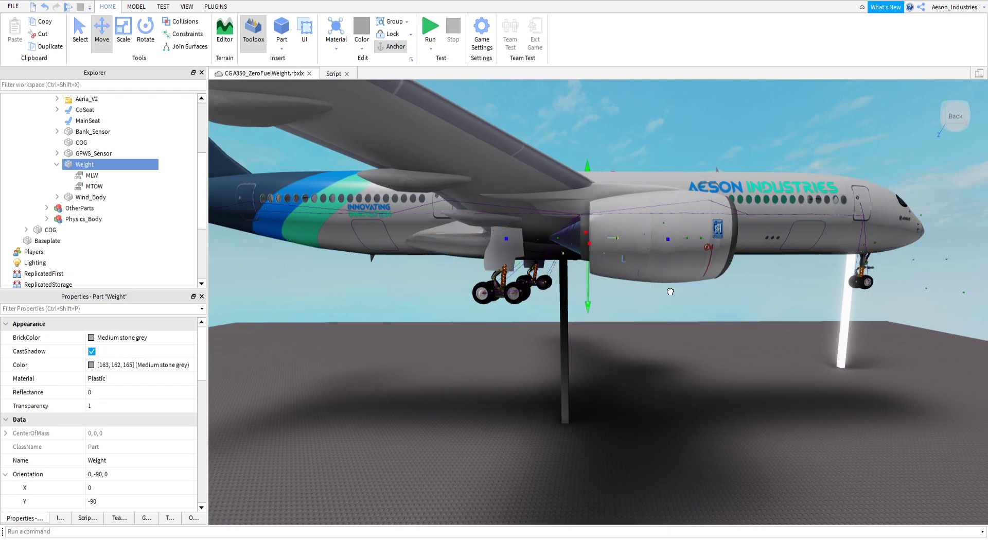
# Run and stop several brief physics tests, ending in editing with the A350 level.
pyautogui.click(430, 28)
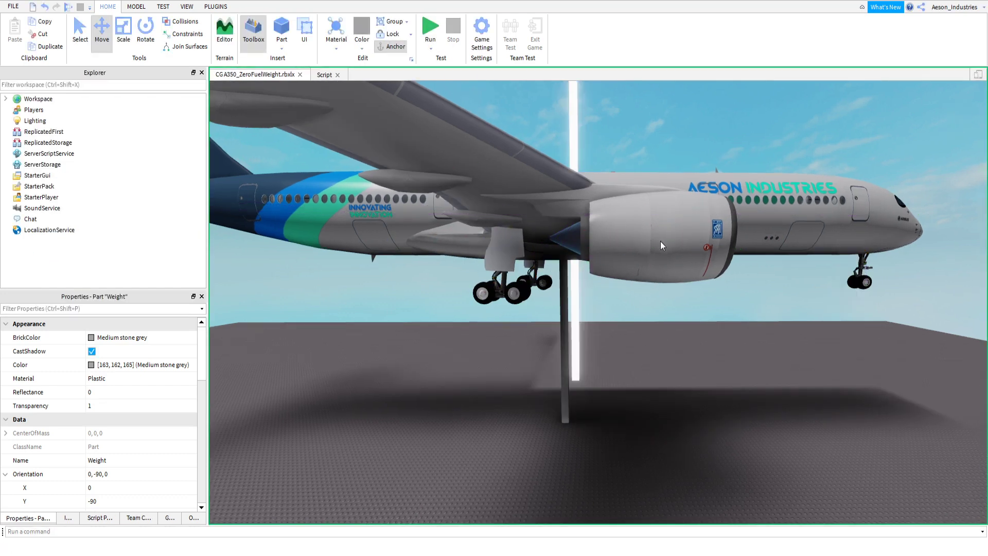
pyautogui.click(430, 30)
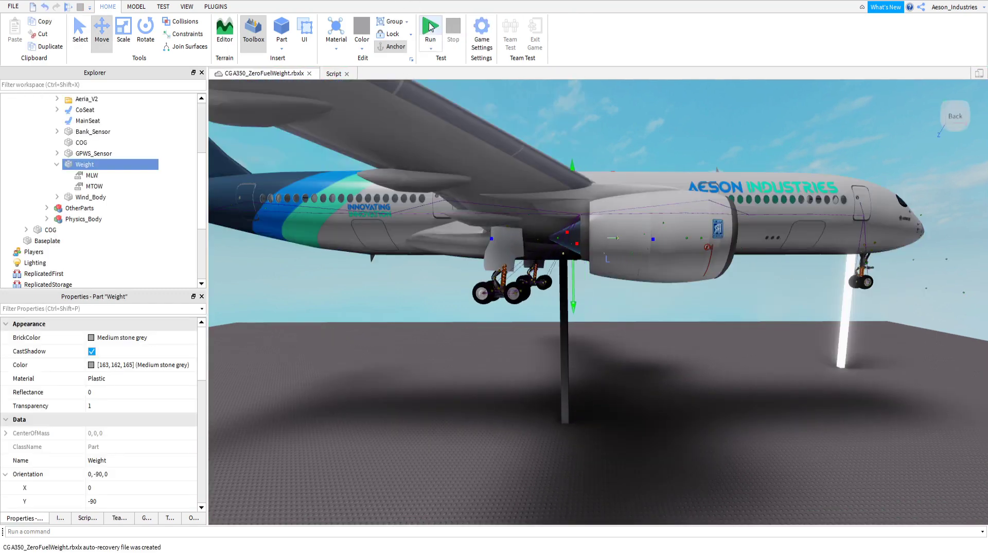
pyautogui.click(430, 30)
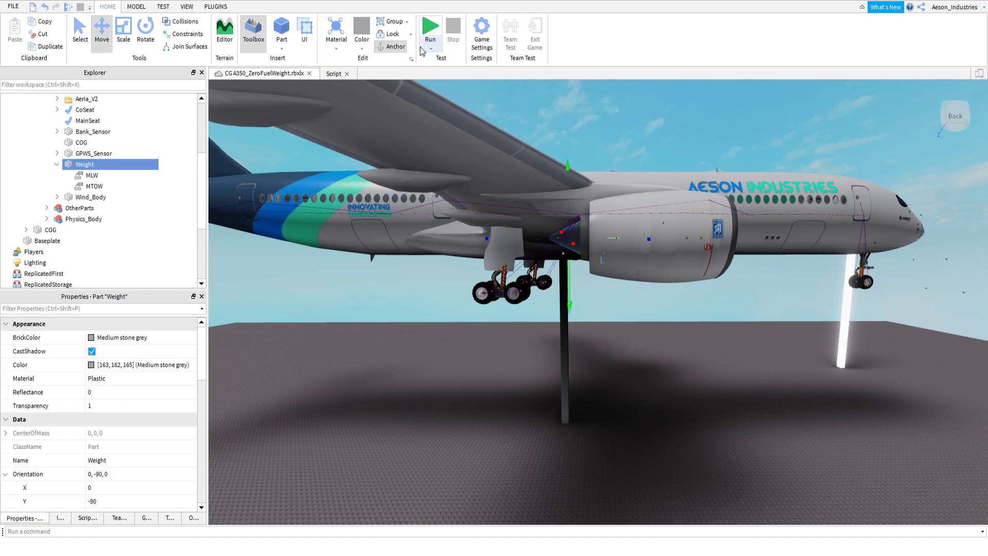
pyautogui.click(430, 28)
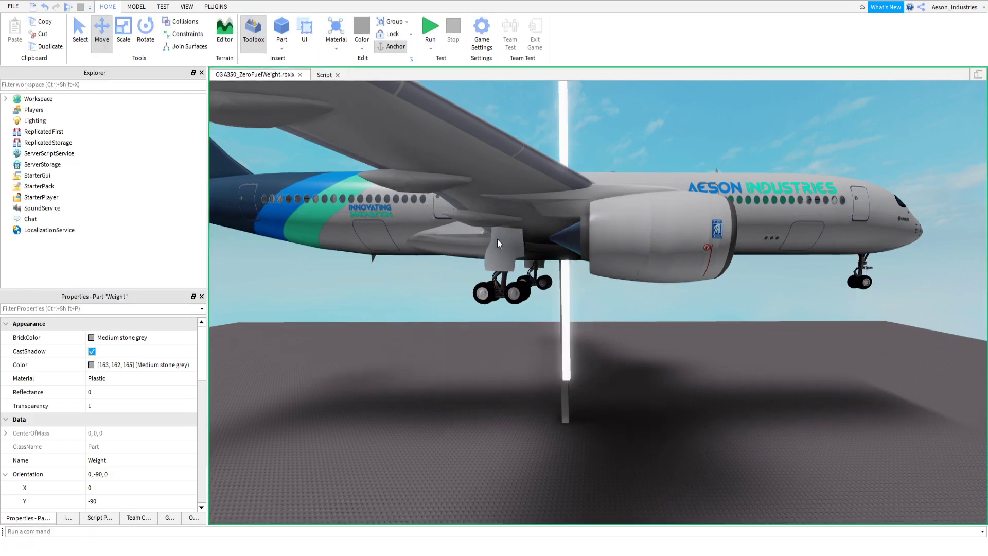
pyautogui.click(430, 30)
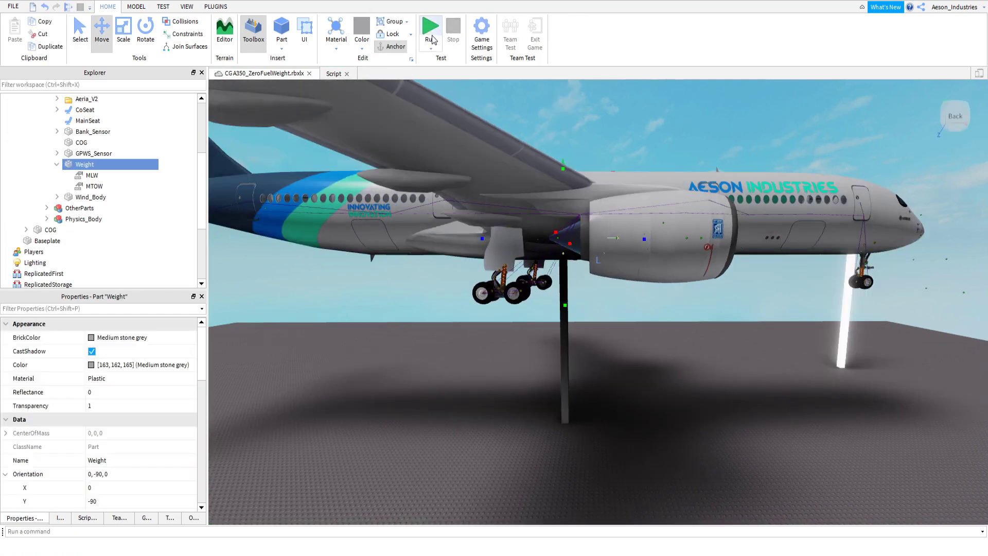
pyautogui.click(430, 31)
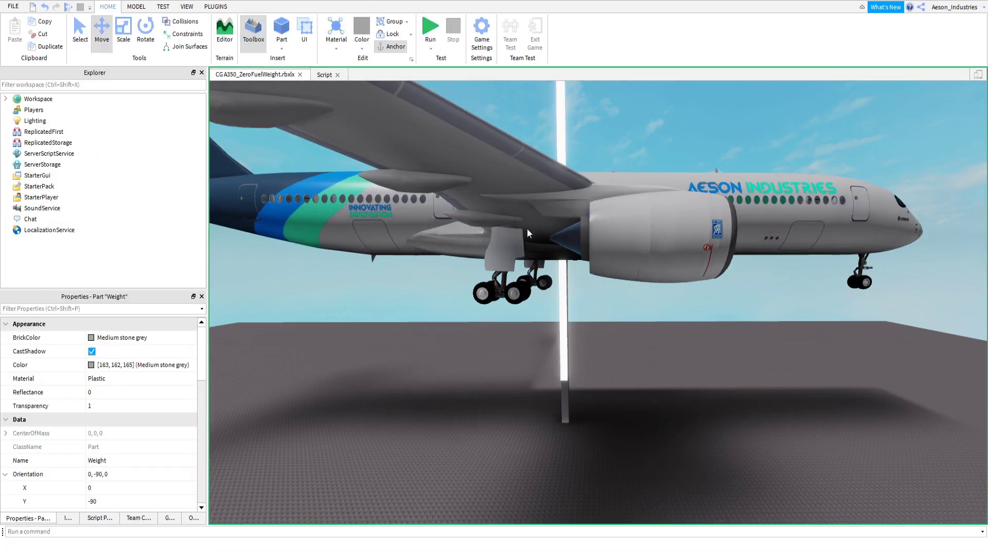
pyautogui.click(430, 30)
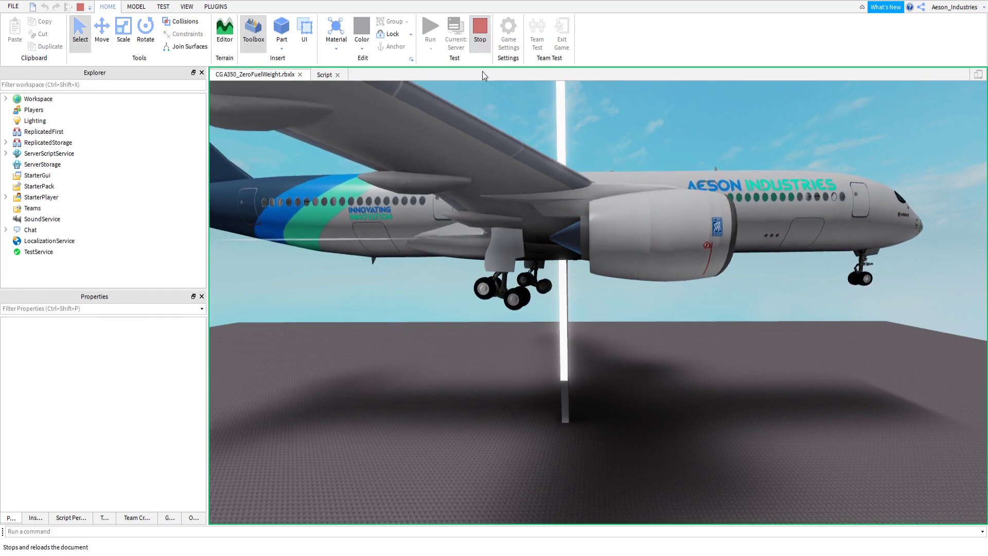
pyautogui.click(480, 30)
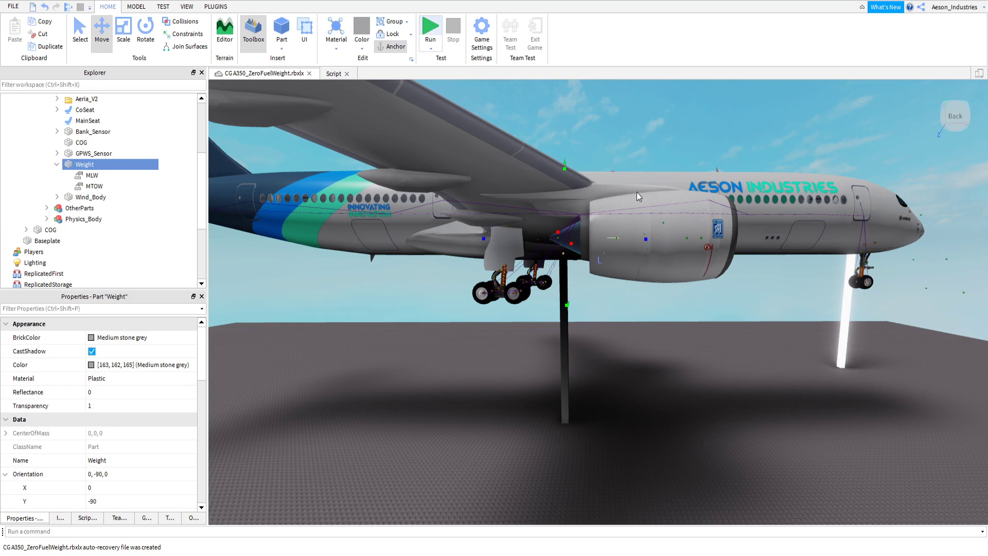
pyautogui.click(429, 30)
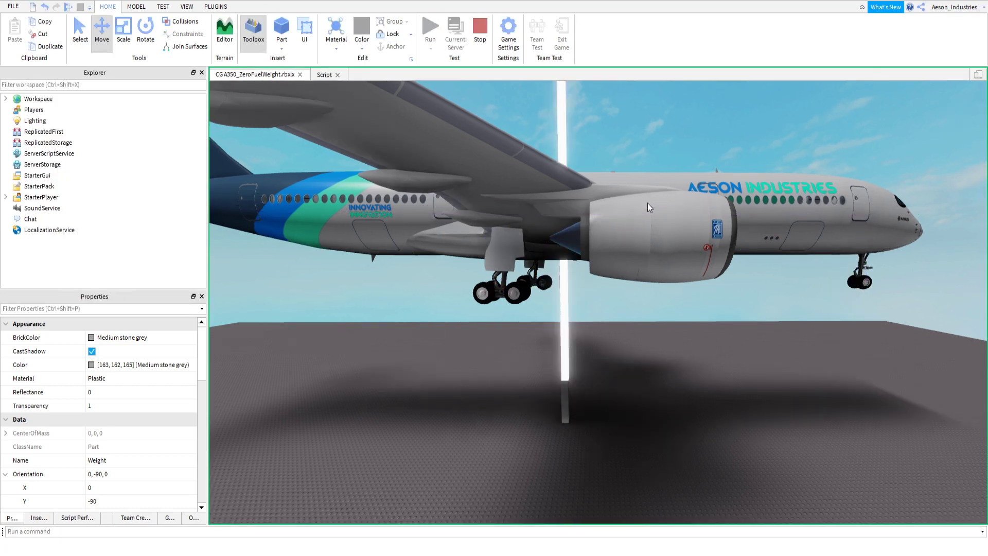
pyautogui.click(84, 165)
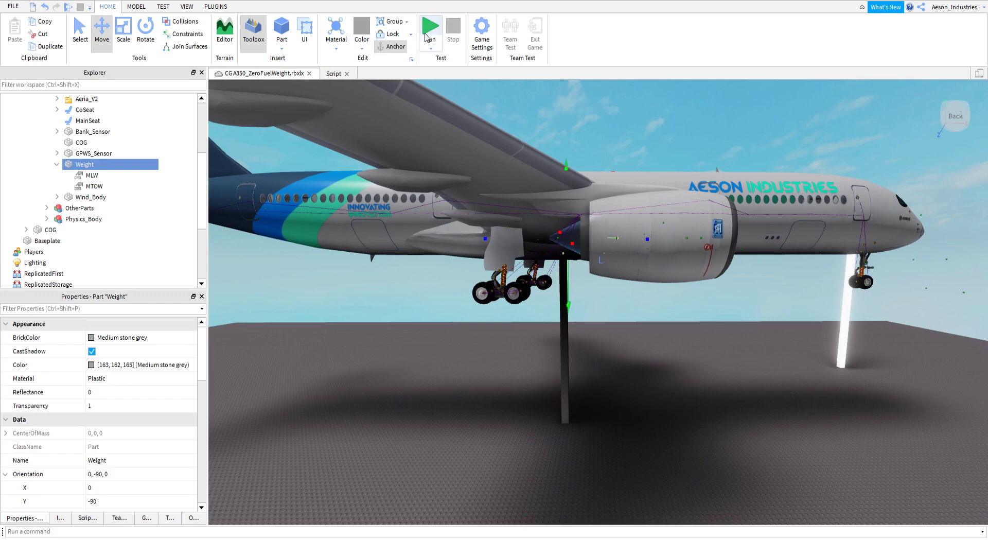
pyautogui.click(430, 27)
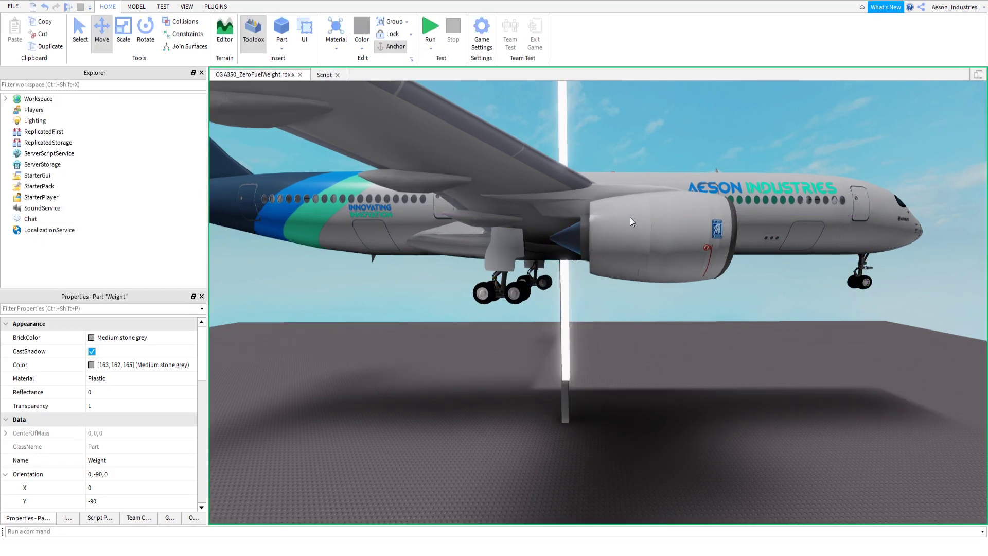
pyautogui.click(430, 29)
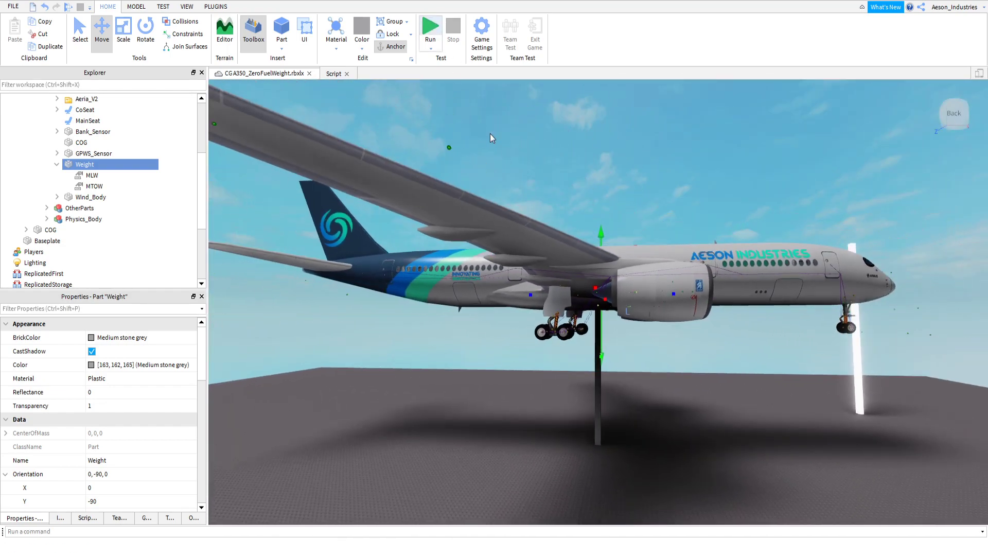
pyautogui.click(430, 29)
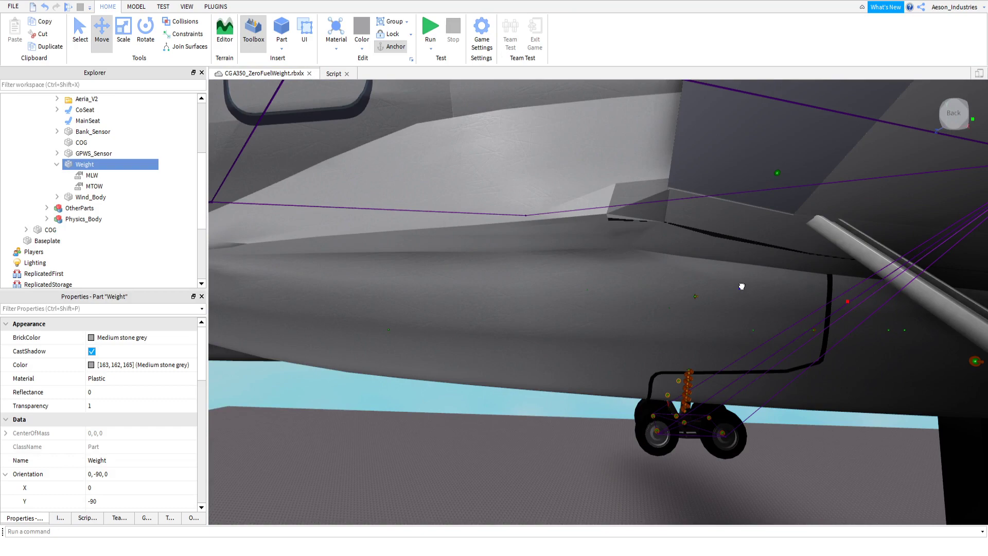
pyautogui.click(430, 28)
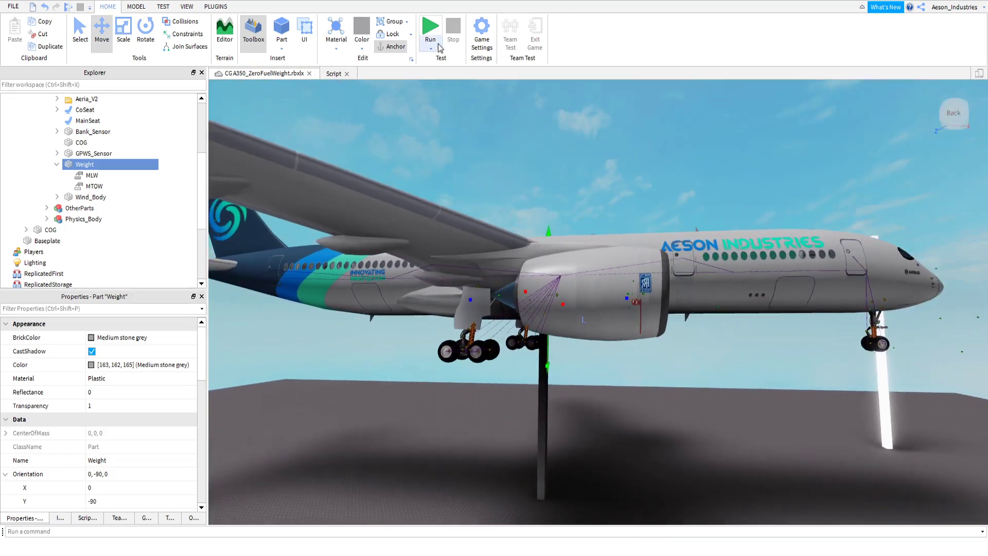
pyautogui.click(431, 29)
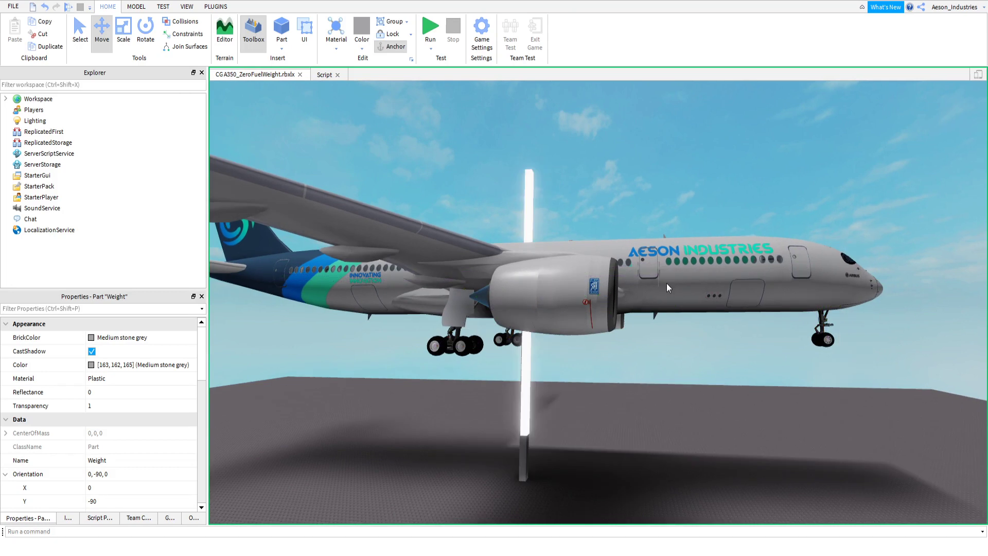
pyautogui.click(430, 28)
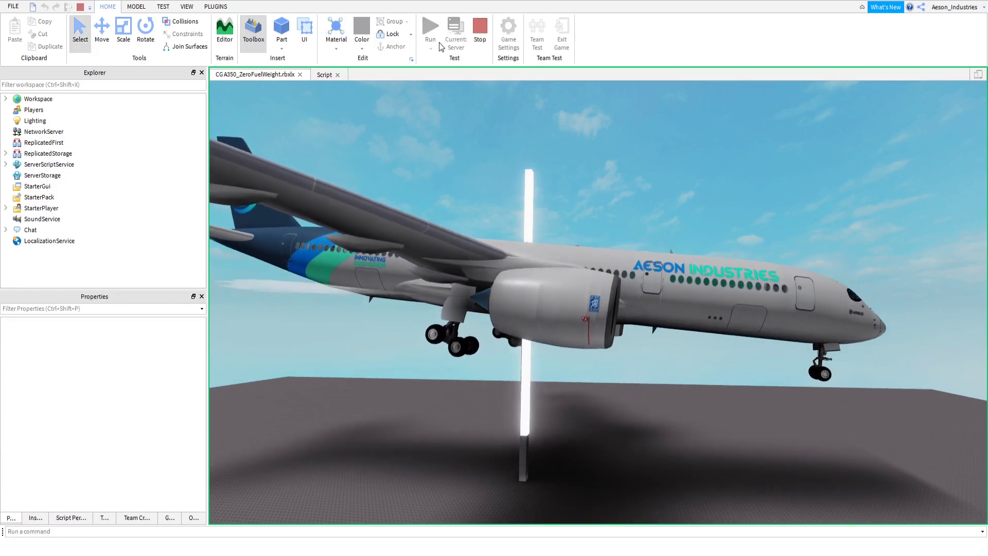
pyautogui.click(84, 164)
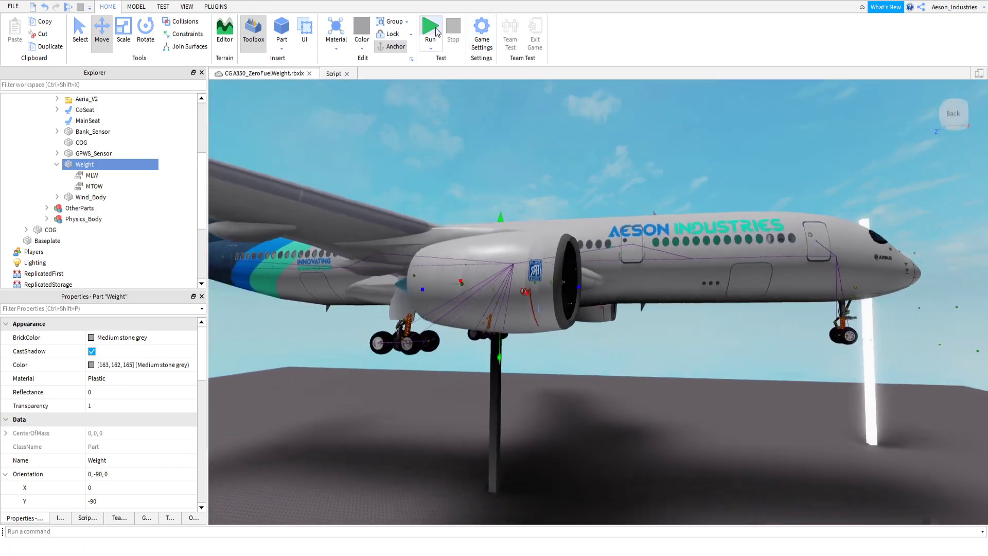
# Run two physics tests showing the A350 pitching nose-down, stopping each to return to editing.
pyautogui.click(430, 28)
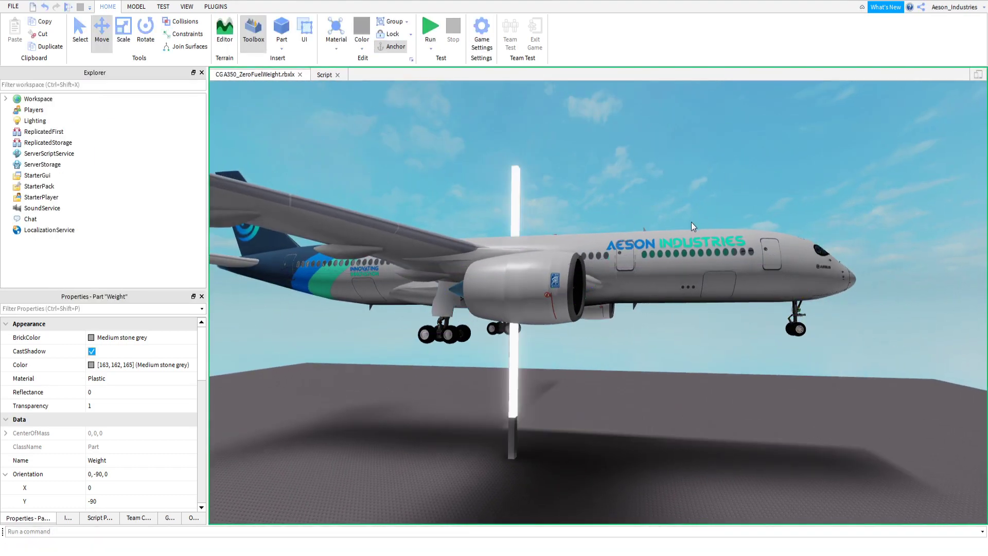
pyautogui.click(430, 31)
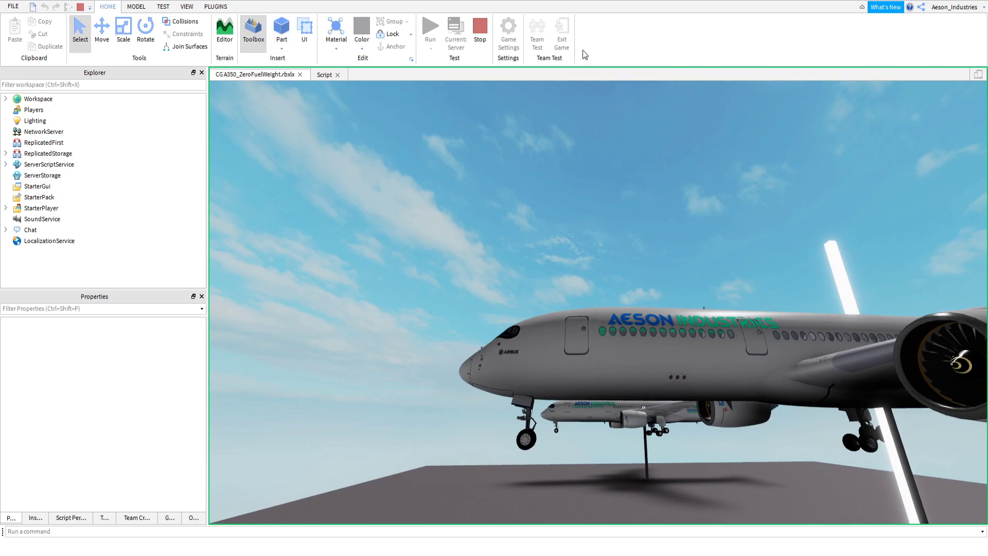
pyautogui.click(84, 164)
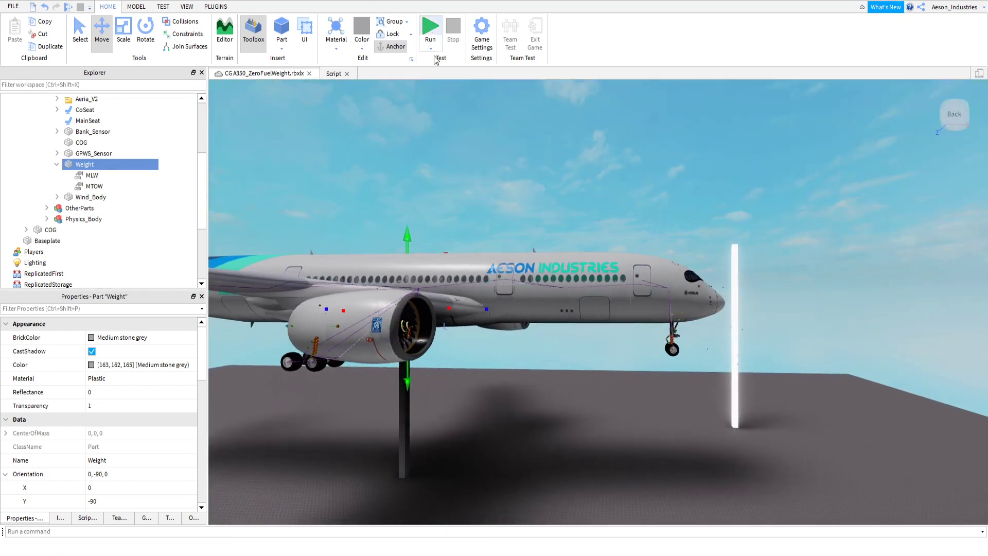
pyautogui.click(431, 30)
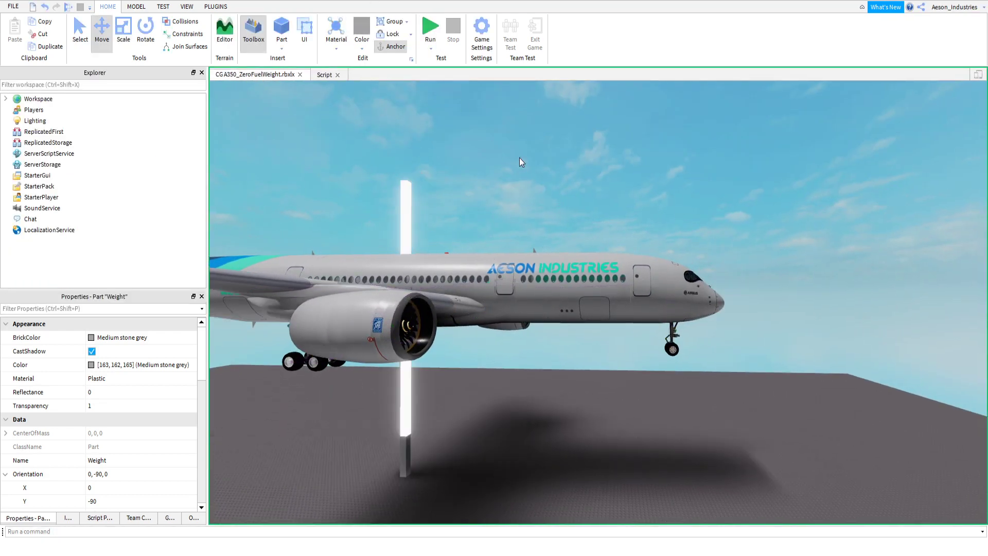
pyautogui.click(431, 29)
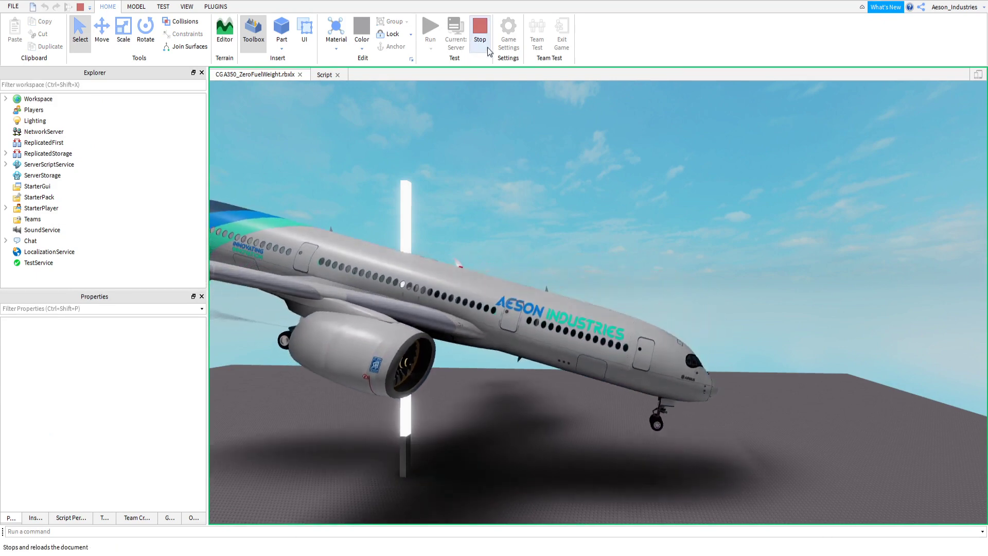
pyautogui.click(480, 30)
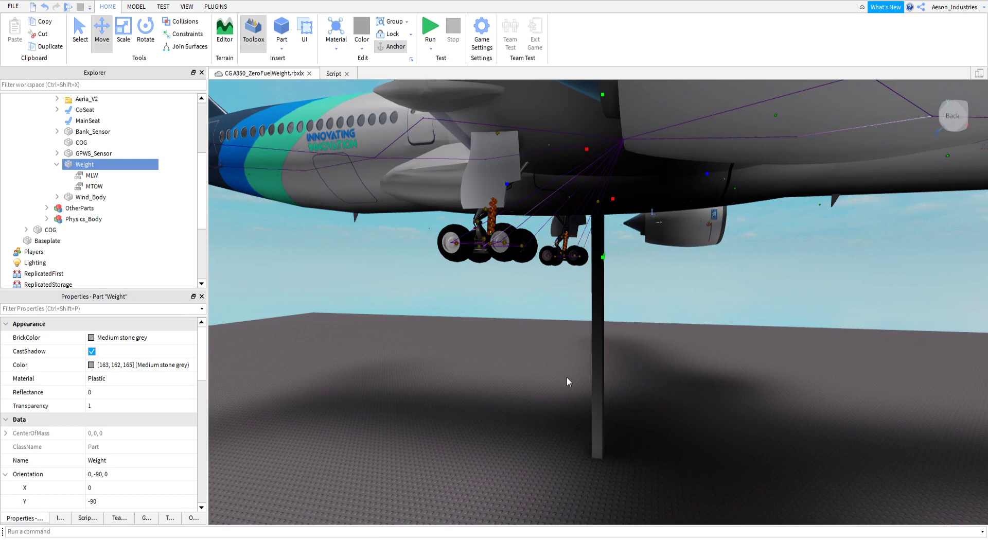
pyautogui.moveTo(545, 342)
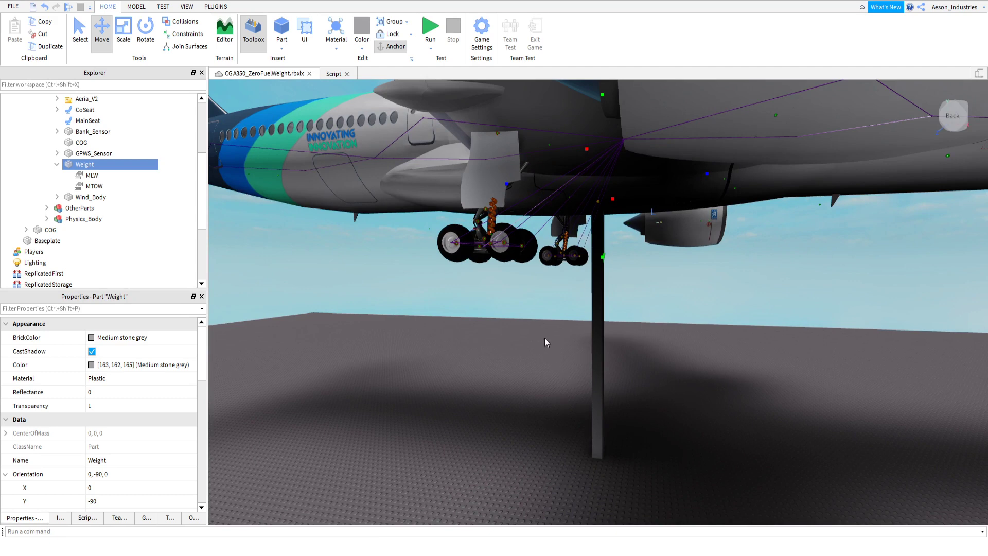
pyautogui.moveTo(696, 442)
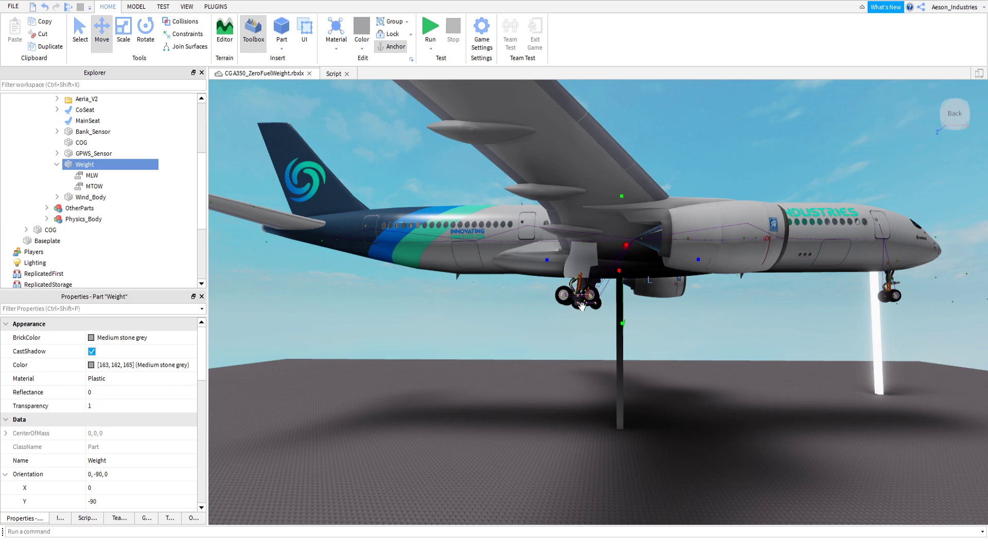
pyautogui.moveTo(666, 221)
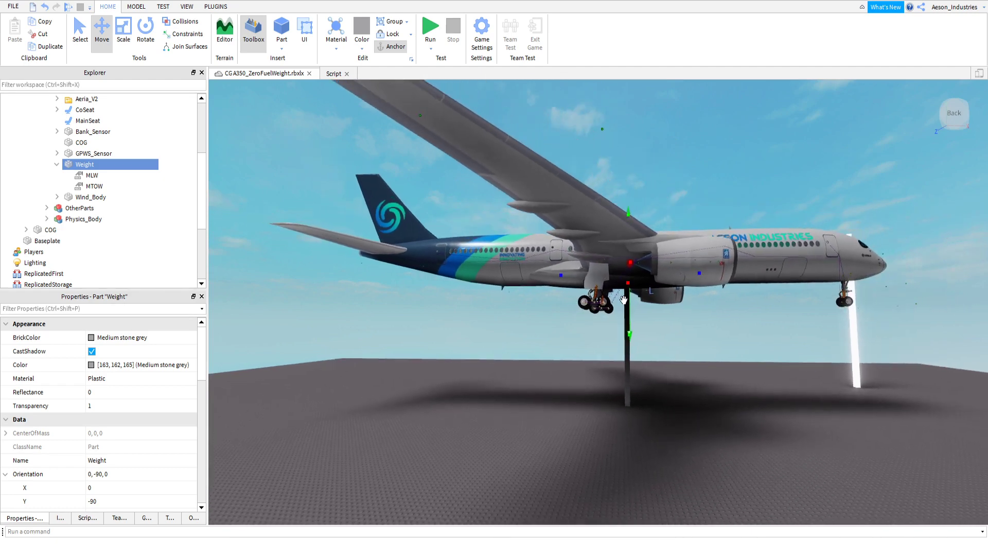
pyautogui.moveTo(572, 346)
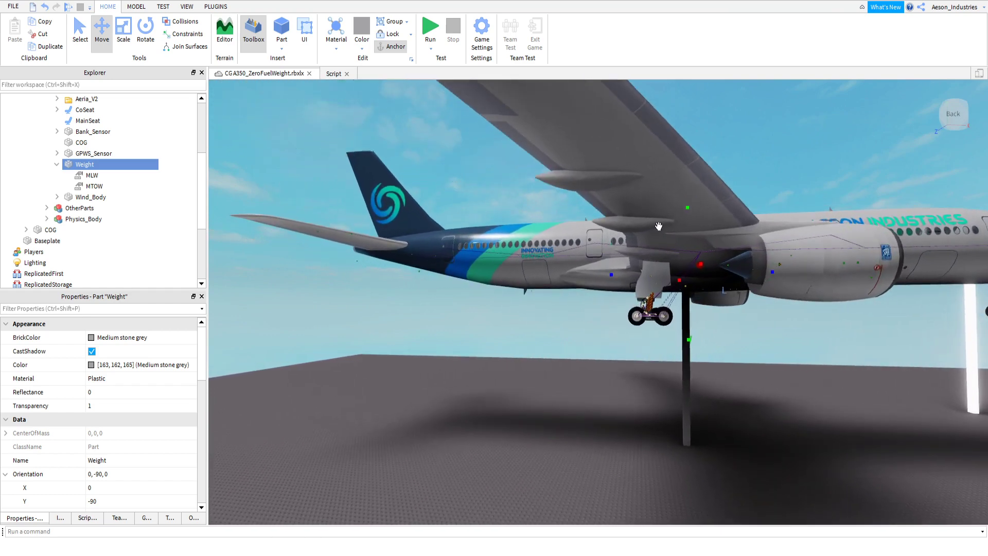
pyautogui.moveTo(640, 359)
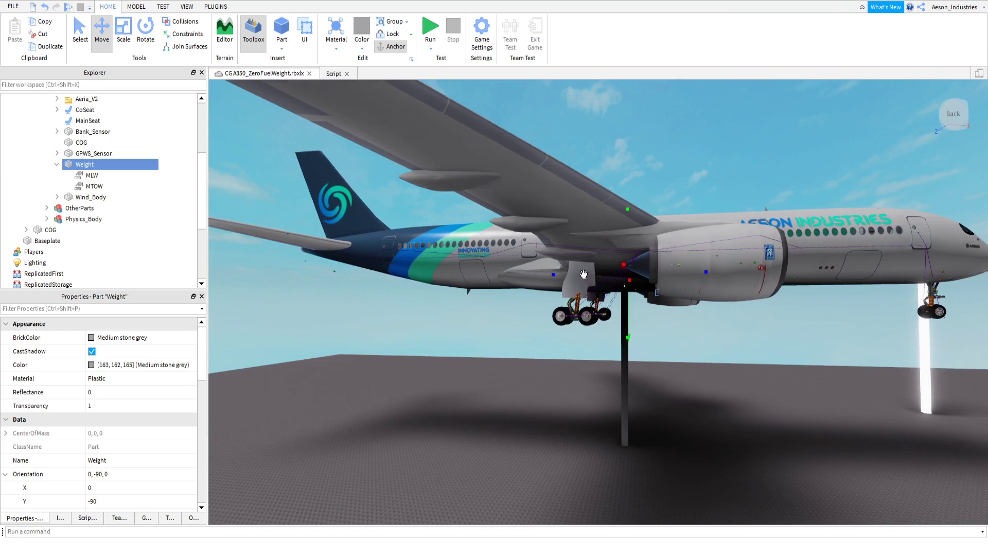
pyautogui.moveTo(619, 145)
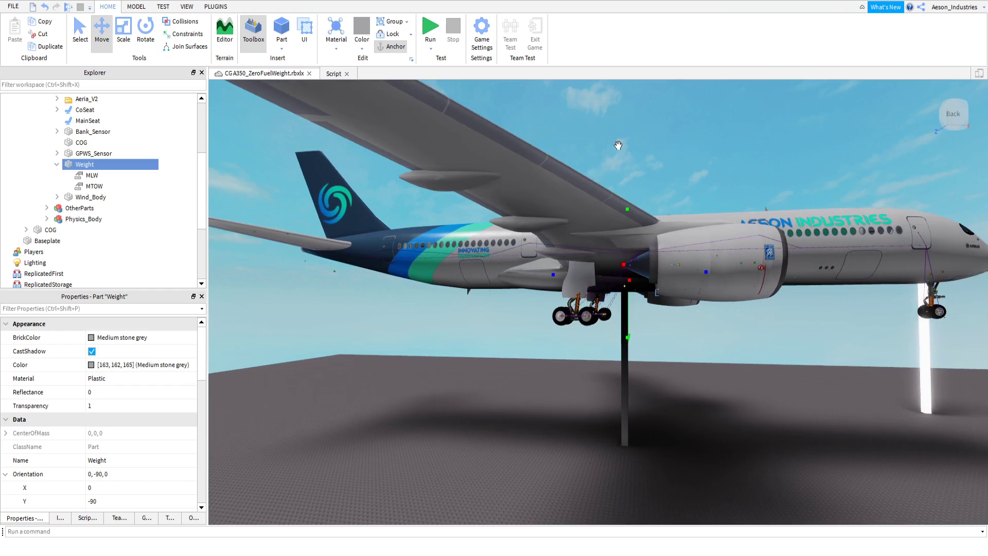
pyautogui.moveTo(631, 348)
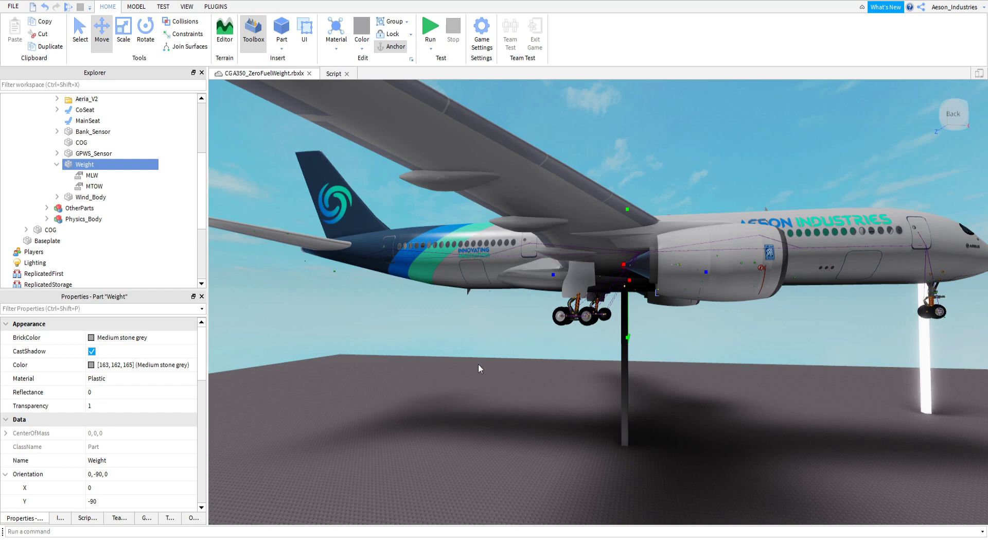
pyautogui.moveTo(566, 296)
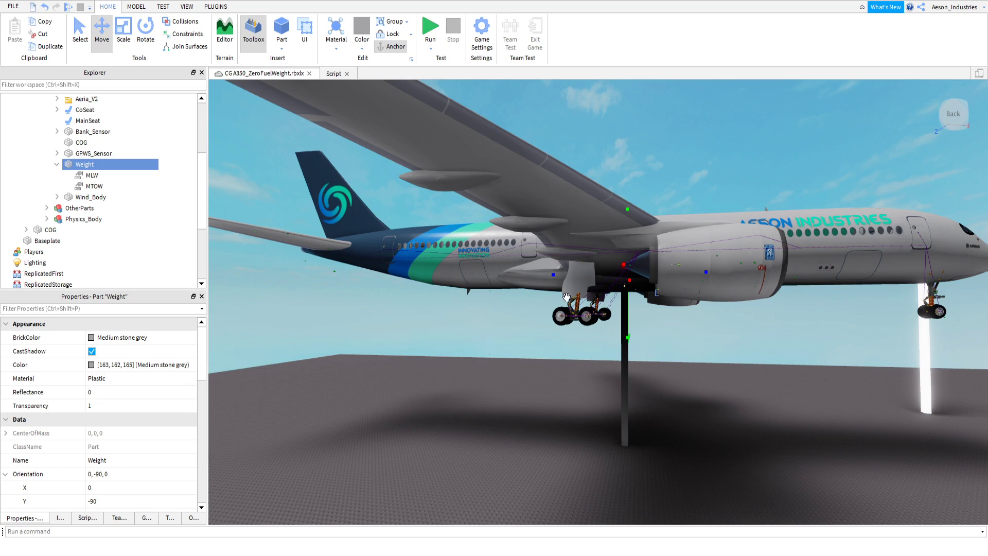
pyautogui.moveTo(850, 286)
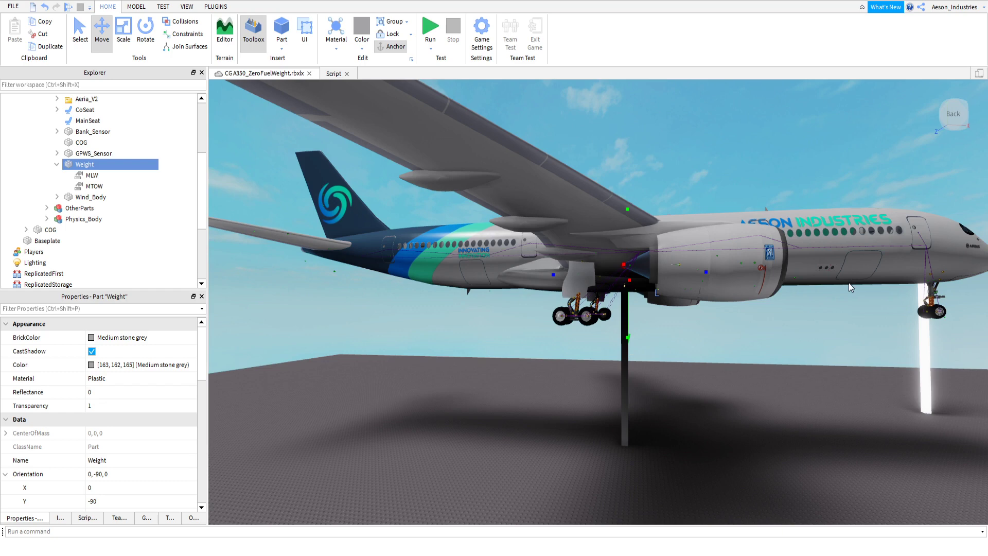
pyautogui.moveTo(730, 258)
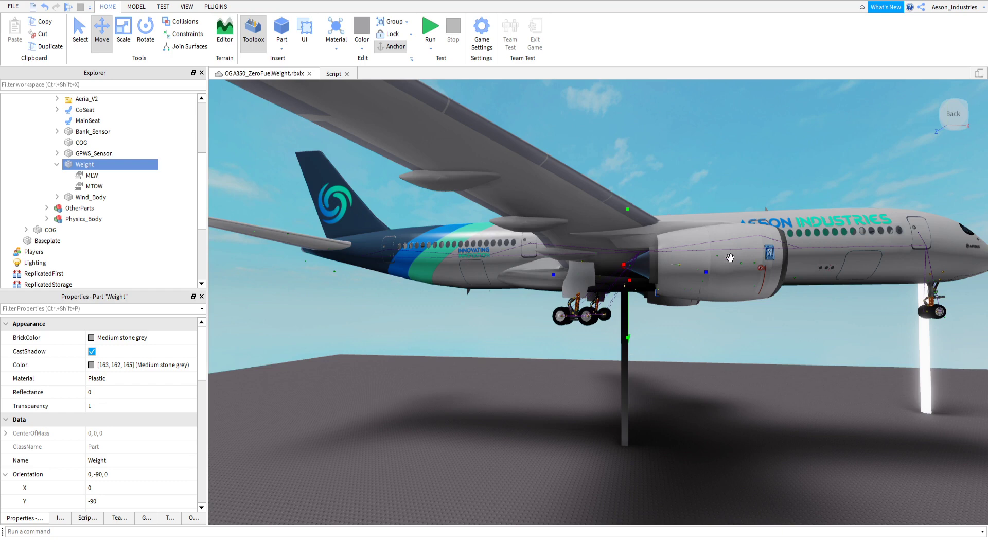
pyautogui.moveTo(394, 385)
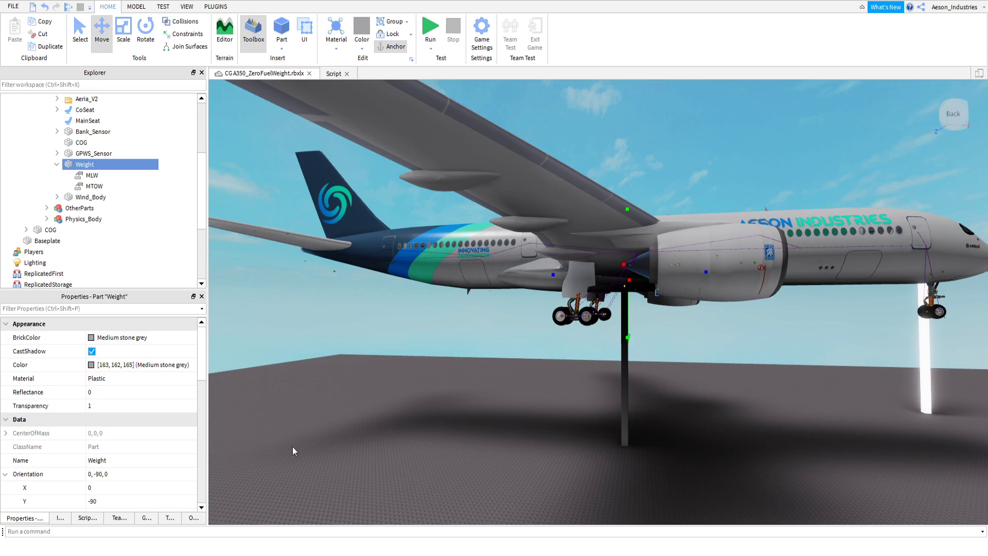
pyautogui.moveTo(275, 447)
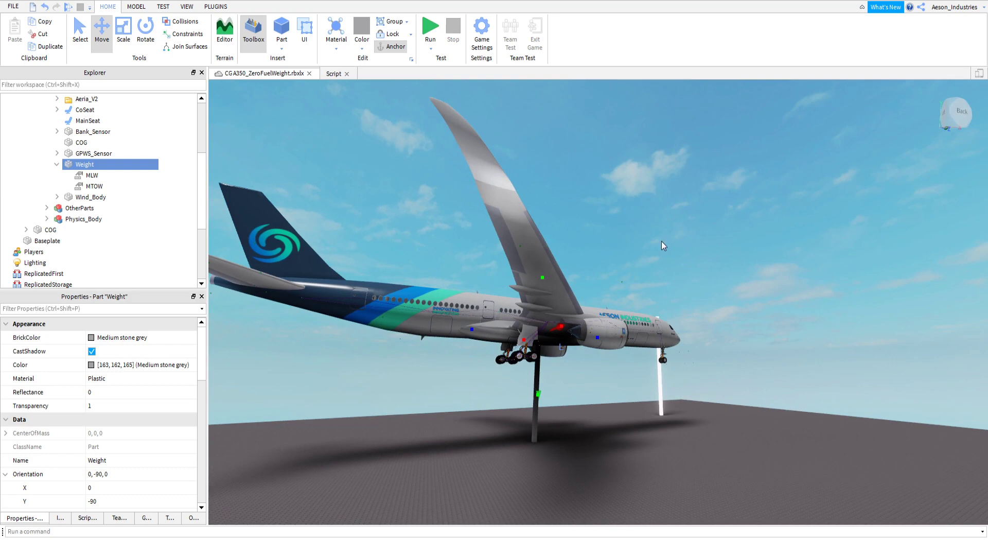
pyautogui.moveTo(355, 309)
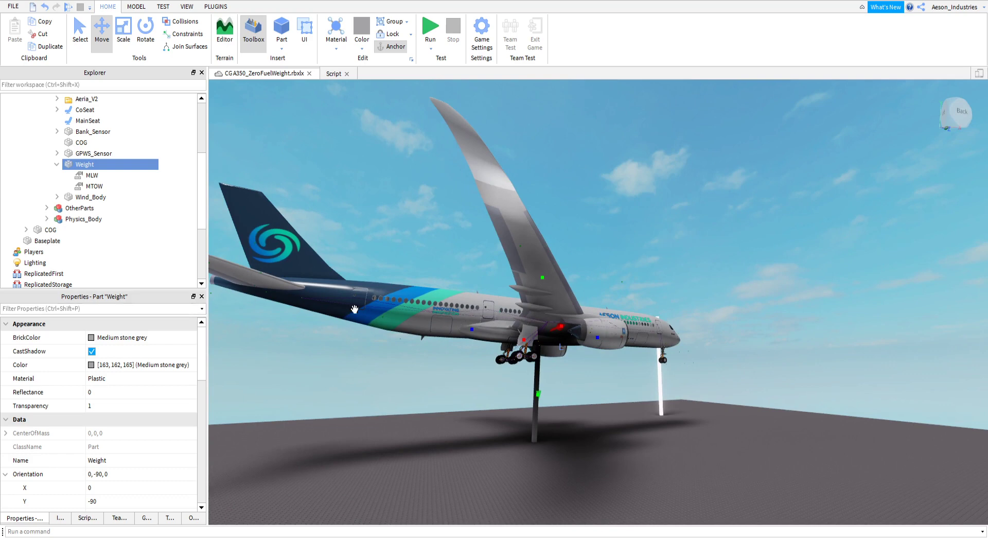
pyautogui.moveTo(514, 311)
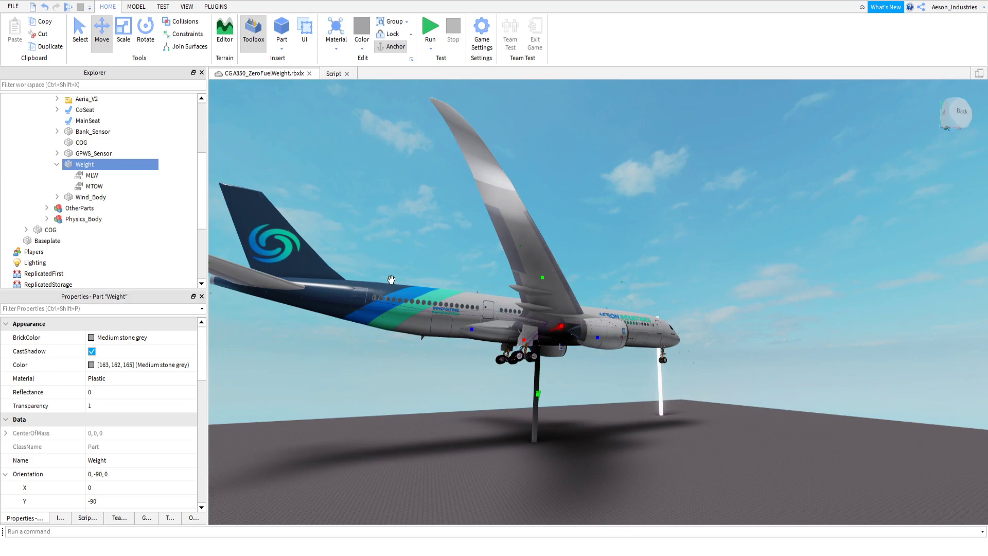
pyautogui.moveTo(412, 283)
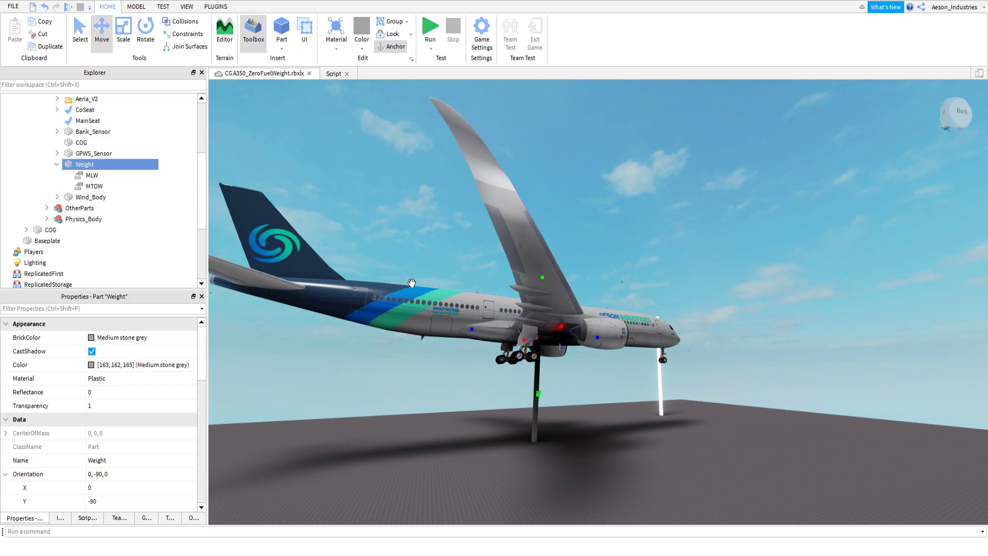
pyautogui.moveTo(593, 377)
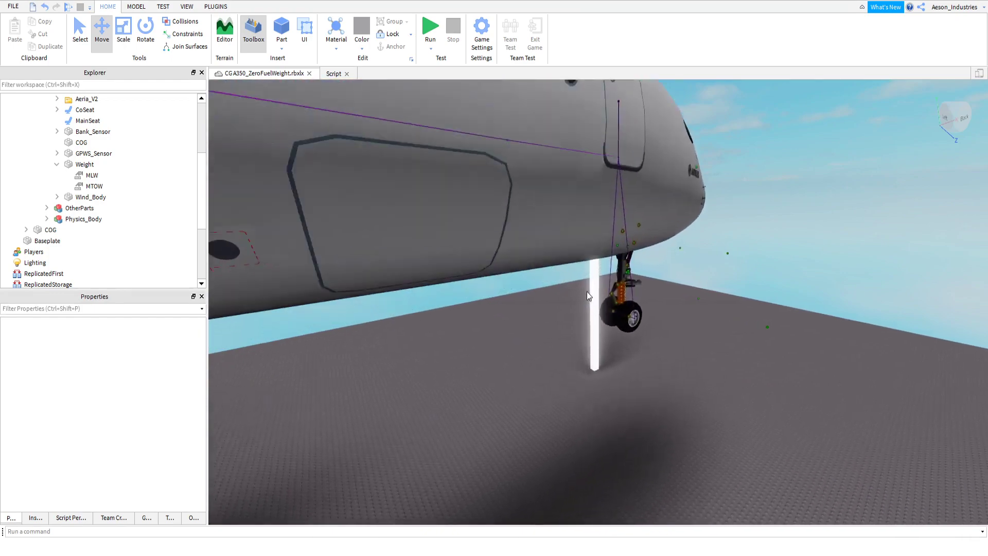
pyautogui.click(84, 165)
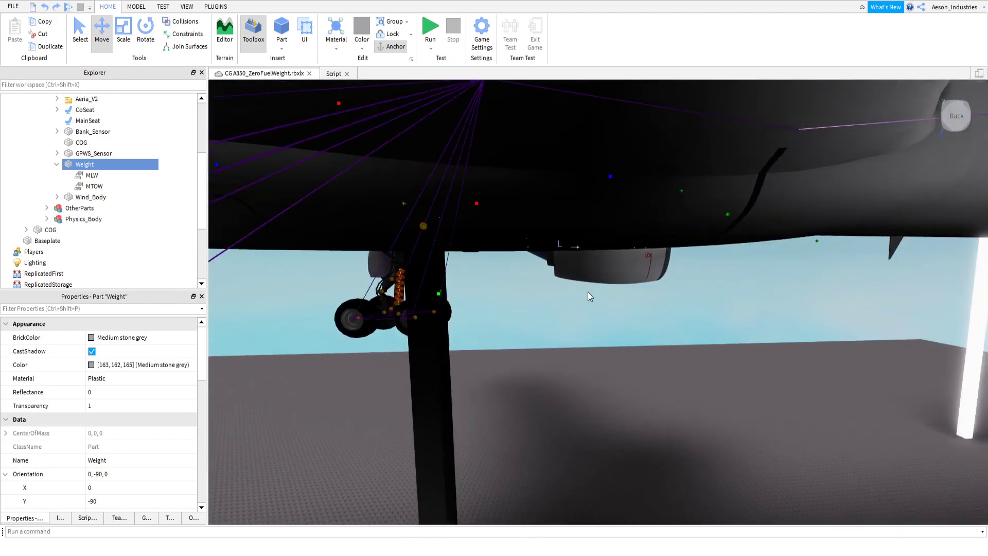
pyautogui.moveTo(589, 297); pyautogui.dragTo(359, 284)
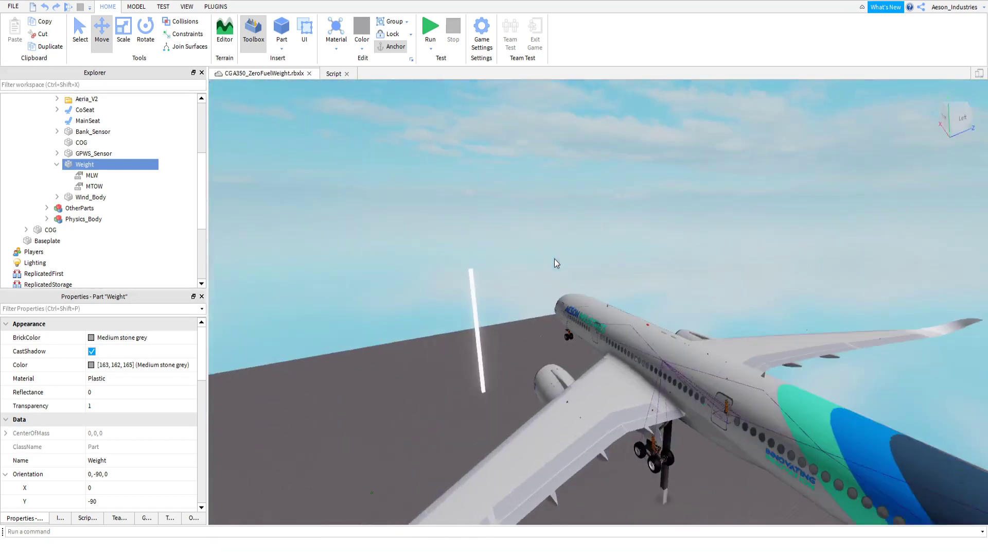
pyautogui.moveTo(555, 263); pyautogui.dragTo(590, 254)
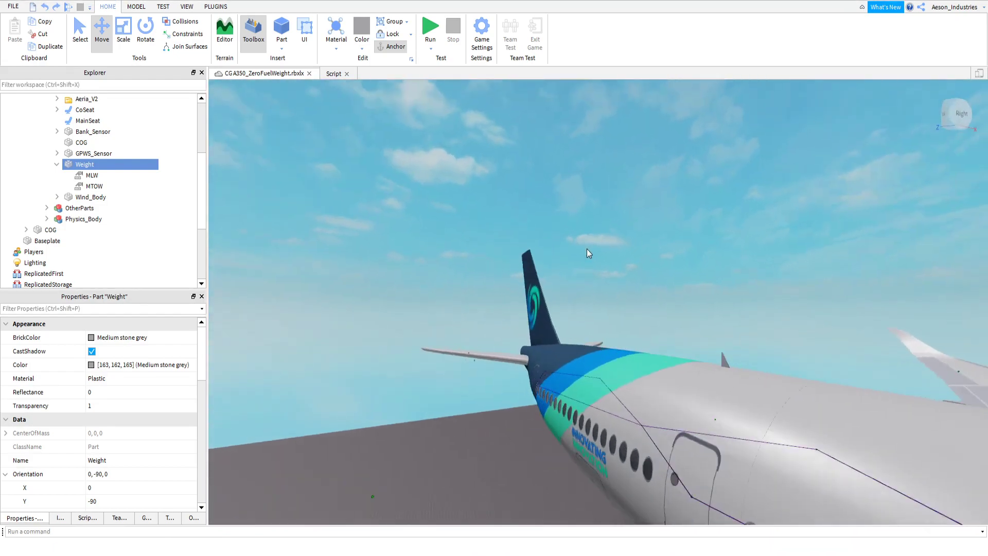
pyautogui.moveTo(587, 254); pyautogui.dragTo(635, 312)
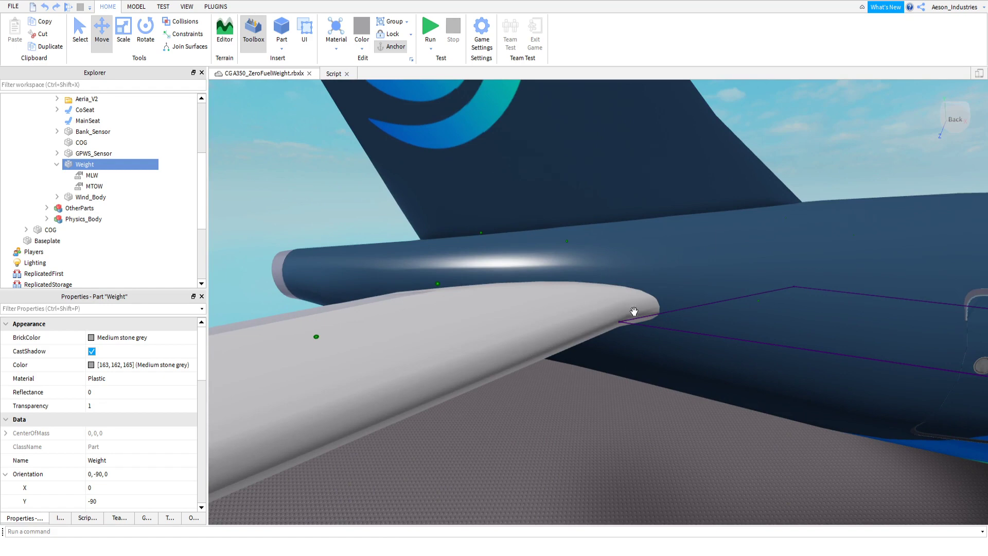
pyautogui.moveTo(623, 266)
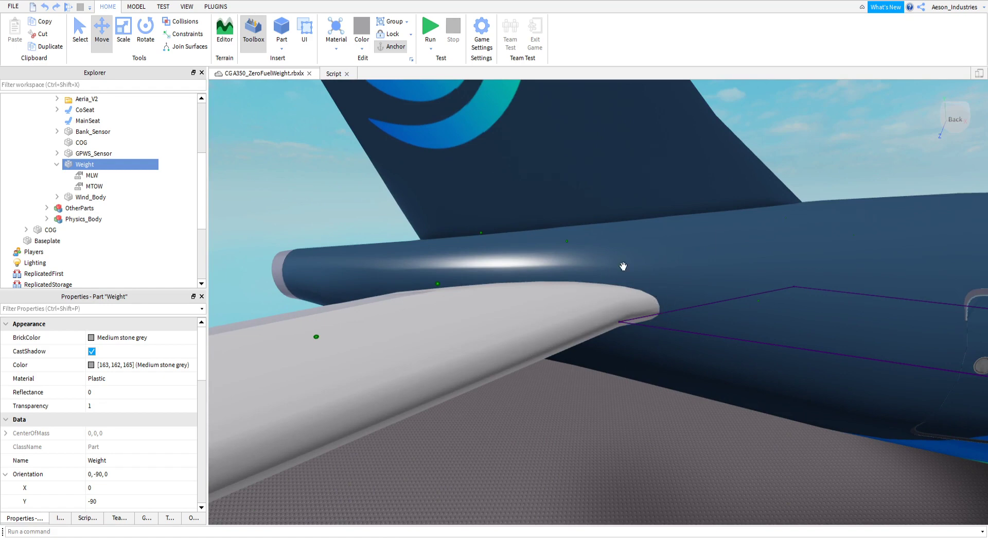
pyautogui.moveTo(696, 344)
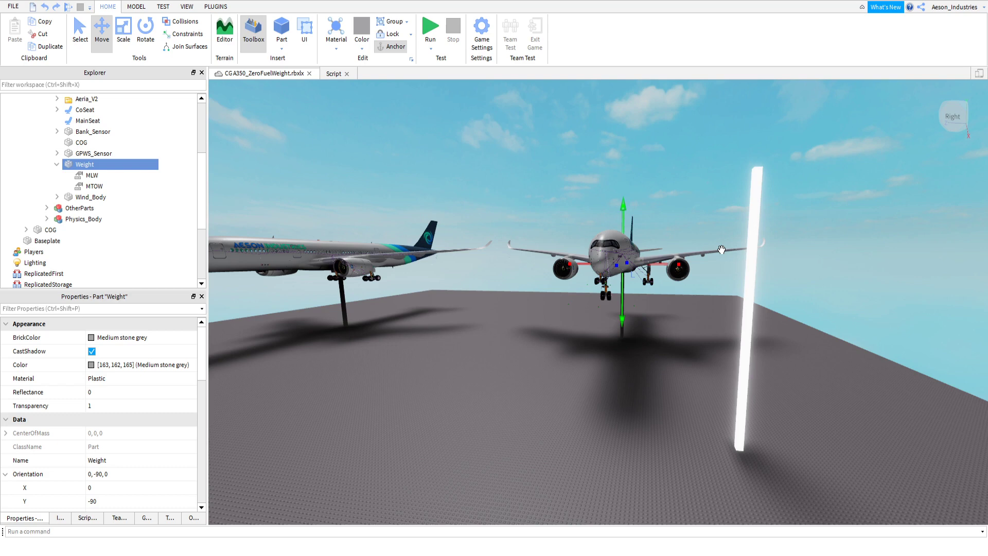
pyautogui.moveTo(717, 230)
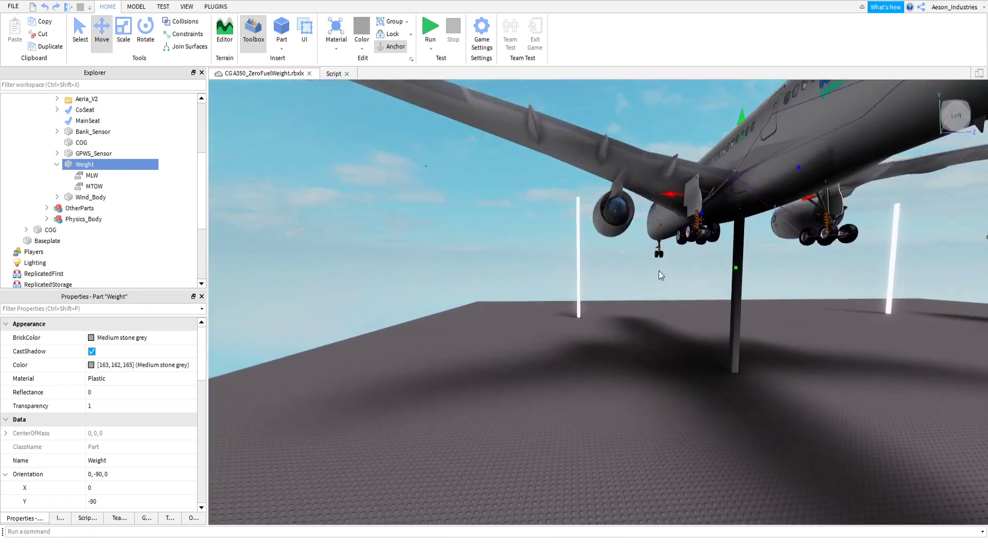
pyautogui.moveTo(662, 275); pyautogui.dragTo(604, 290)
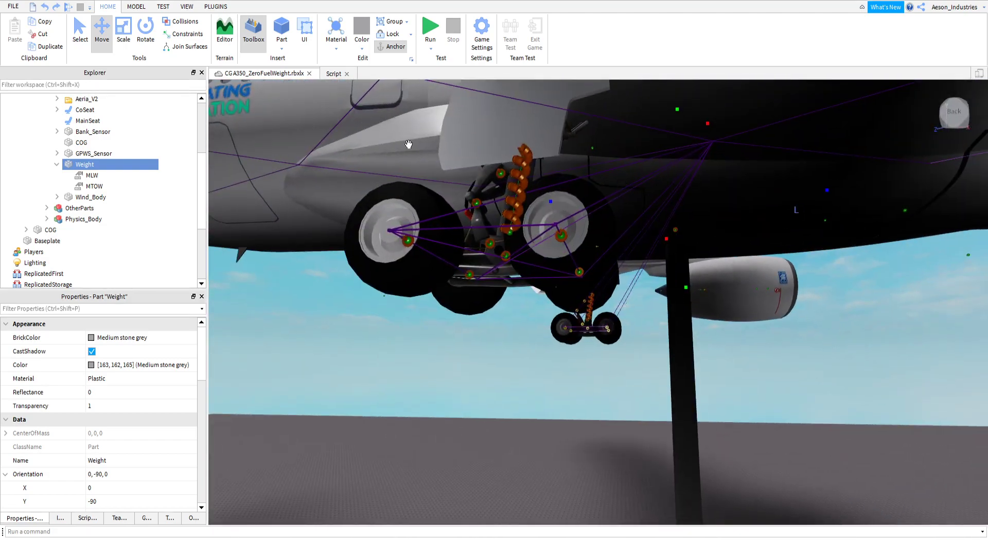
pyautogui.moveTo(795, 374)
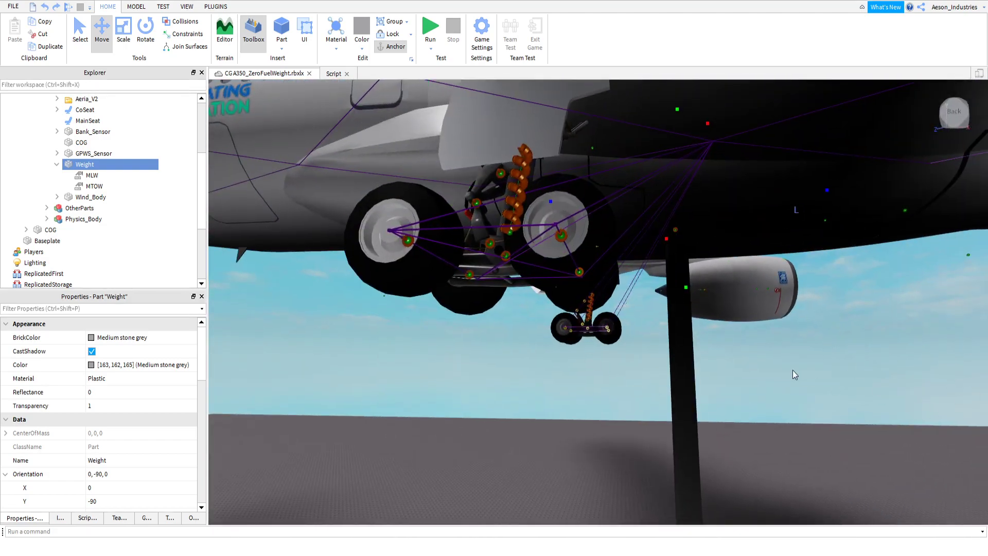